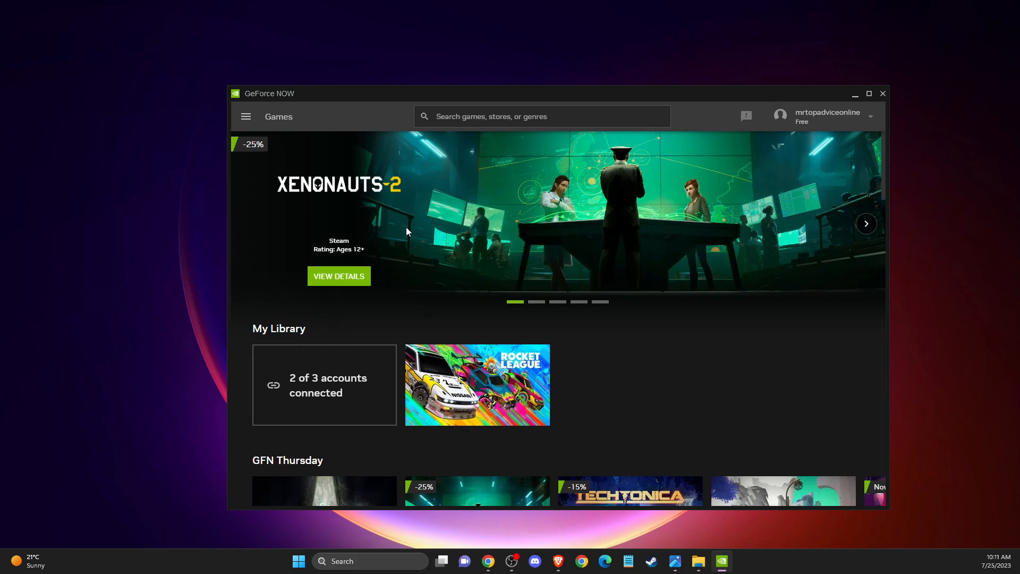
{"action": "mouse_move", "coordinate": [402, 237]}
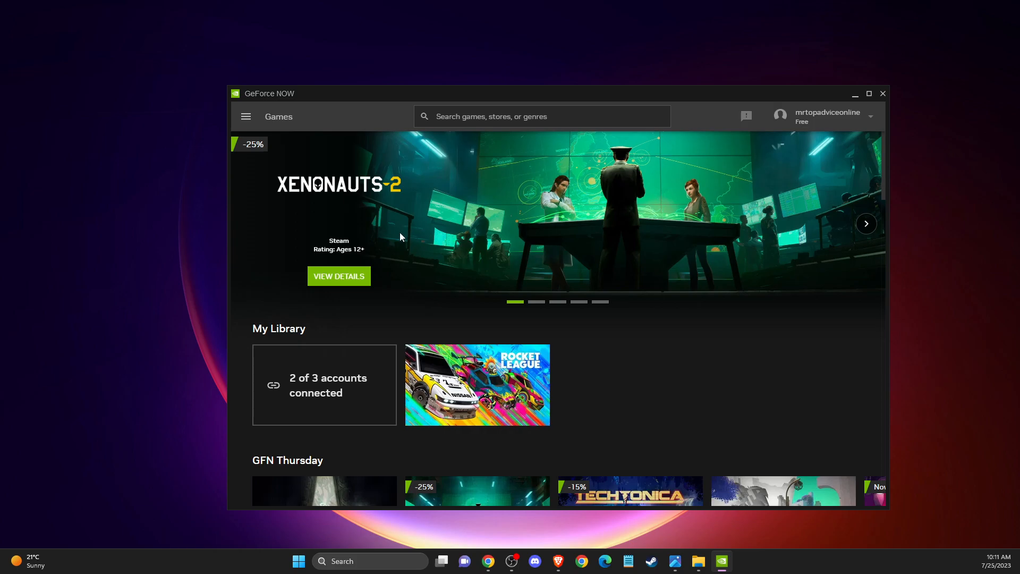
{"action": "mouse_move", "coordinate": [272, 139]}
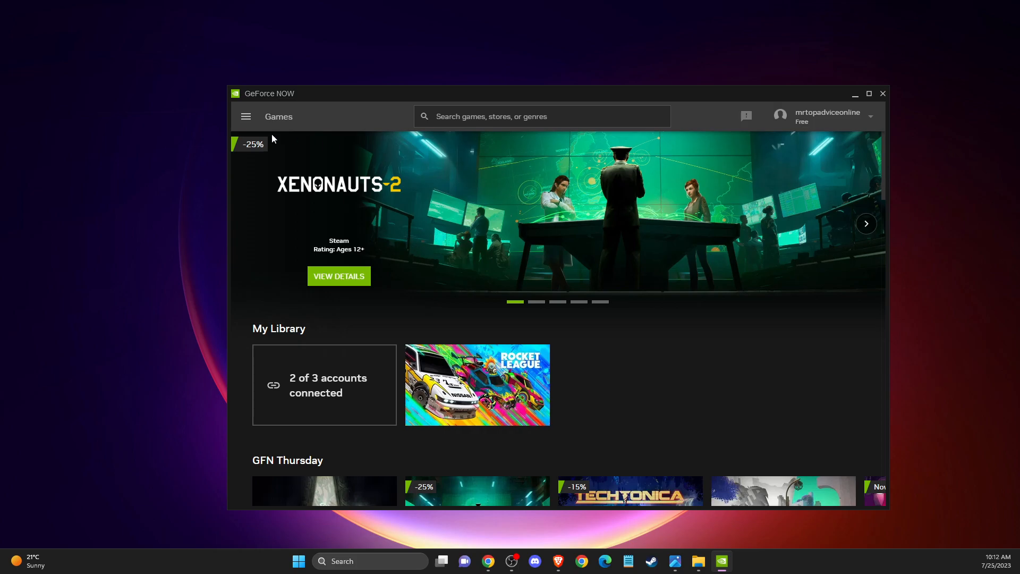
{"action": "mouse_move", "coordinate": [682, 173]}
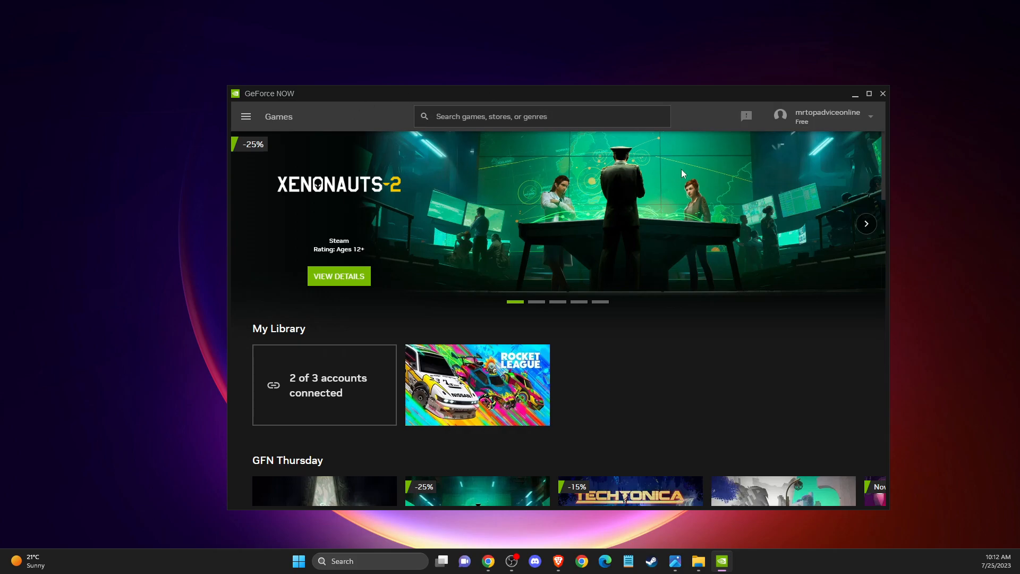
{"action": "mouse_move", "coordinate": [352, 110]}
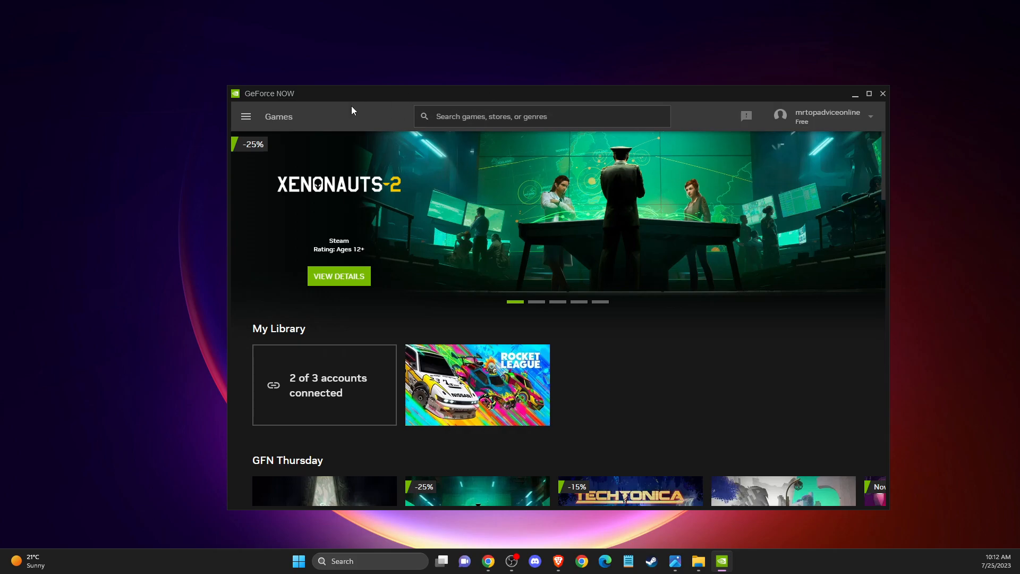
{"action": "mouse_move", "coordinate": [246, 116]}
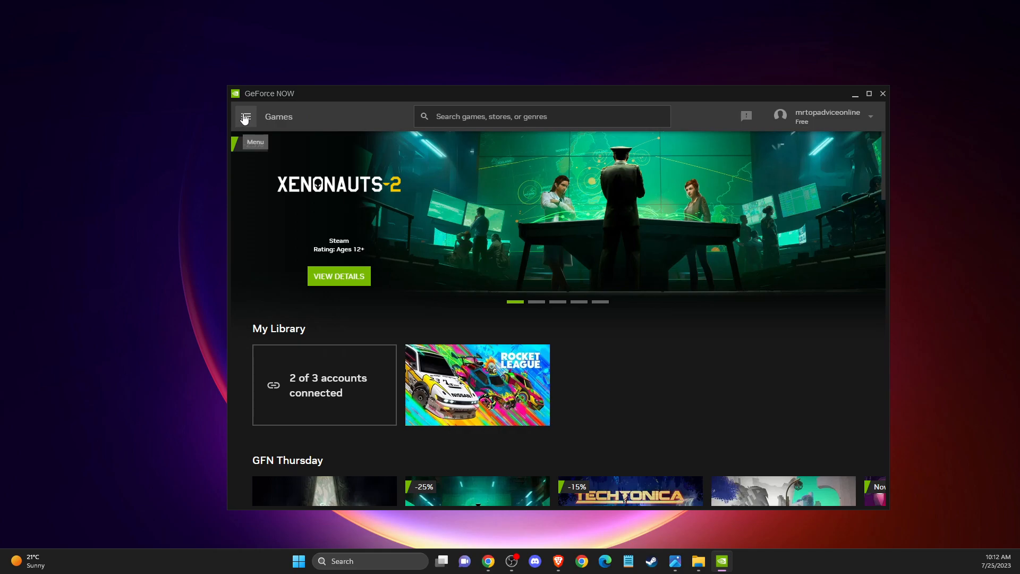
- Open GeForce NOW Settings from the menu and scroll down to Server Location
{"action": "left_click", "coordinate": [246, 116]}
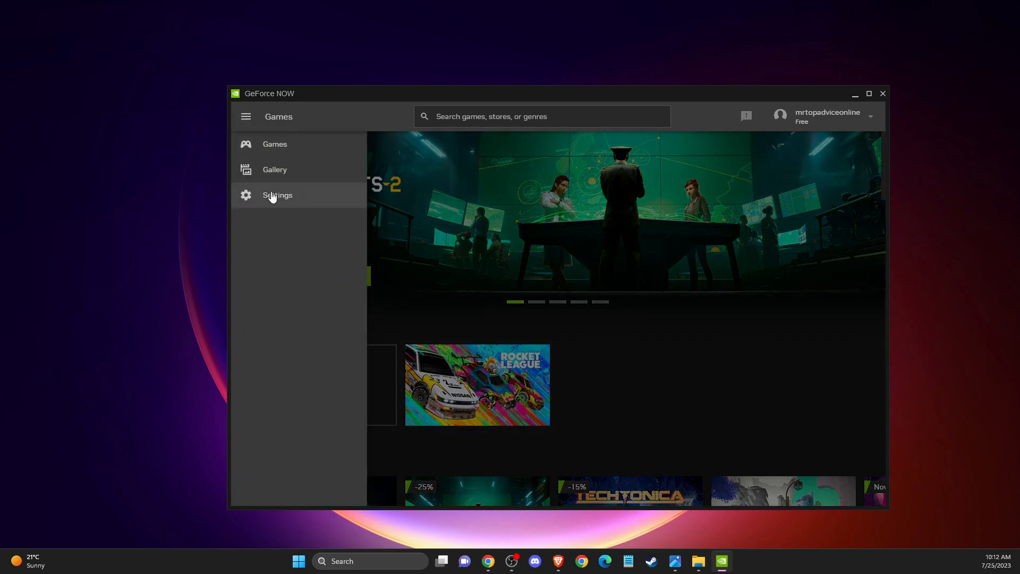
{"action": "left_click", "coordinate": [278, 195]}
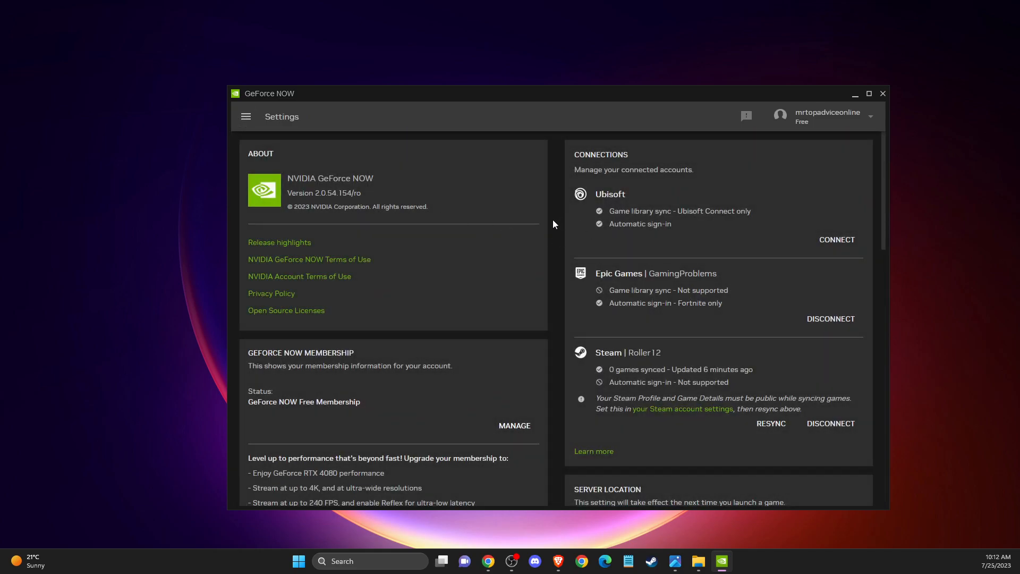
{"action": "scroll", "scroll_direction": "down", "scroll_amount": 3}
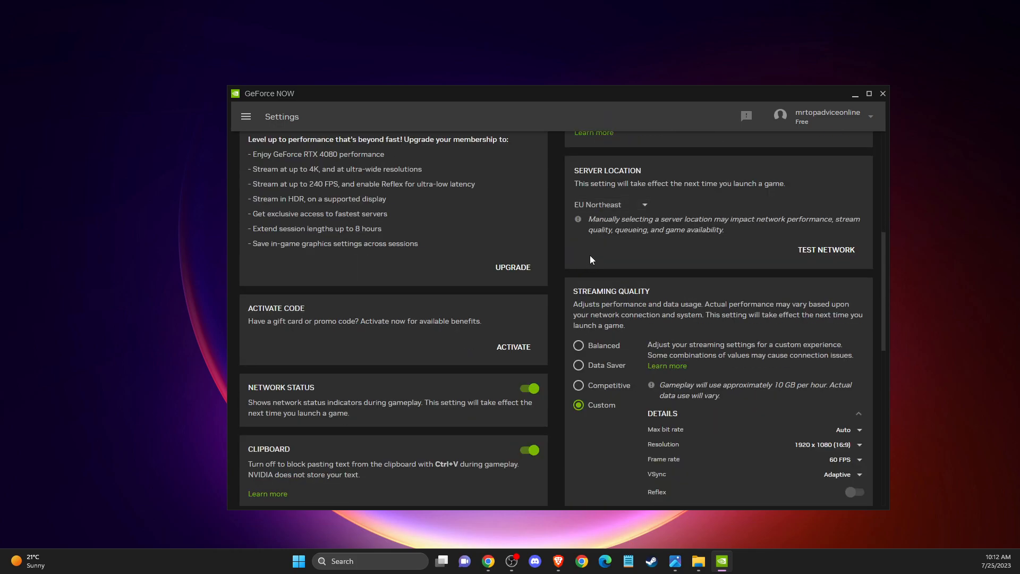
{"action": "scroll", "scroll_direction": "down", "scroll_amount": 3}
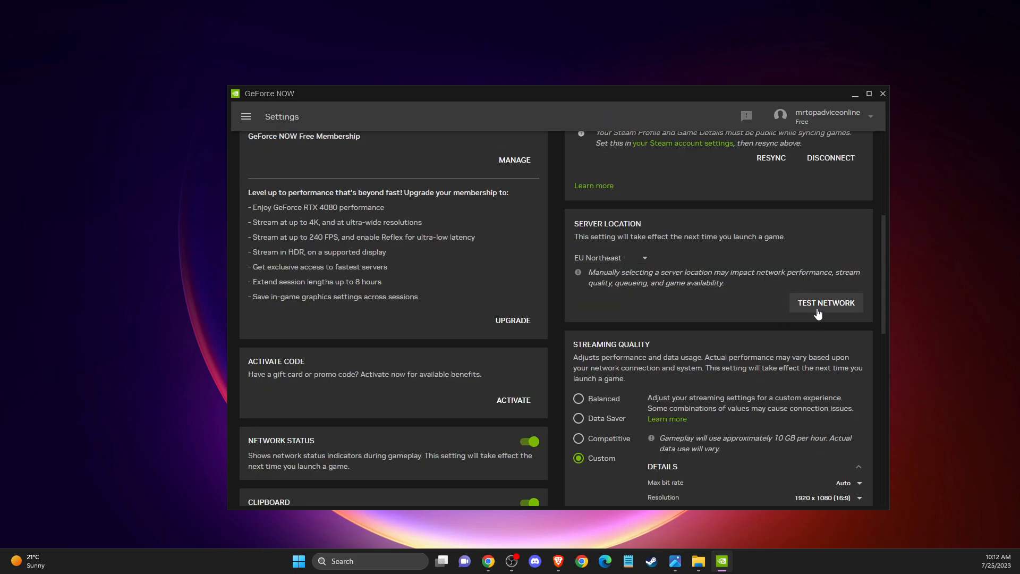
- Run the network test and view its details: possible stutter, 59 ms latency
{"action": "left_click", "coordinate": [825, 302]}
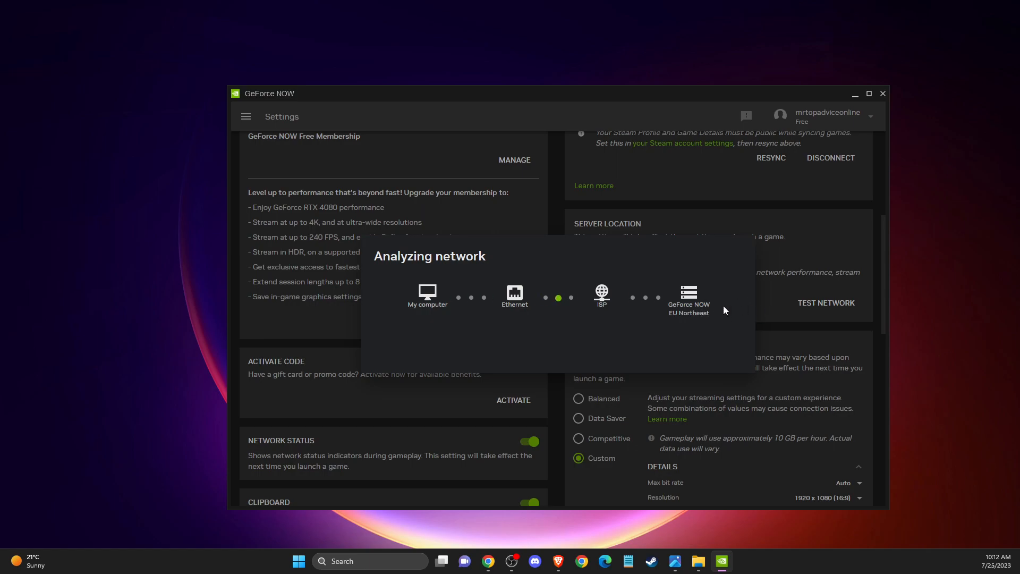
{"action": "mouse_move", "coordinate": [789, 319]}
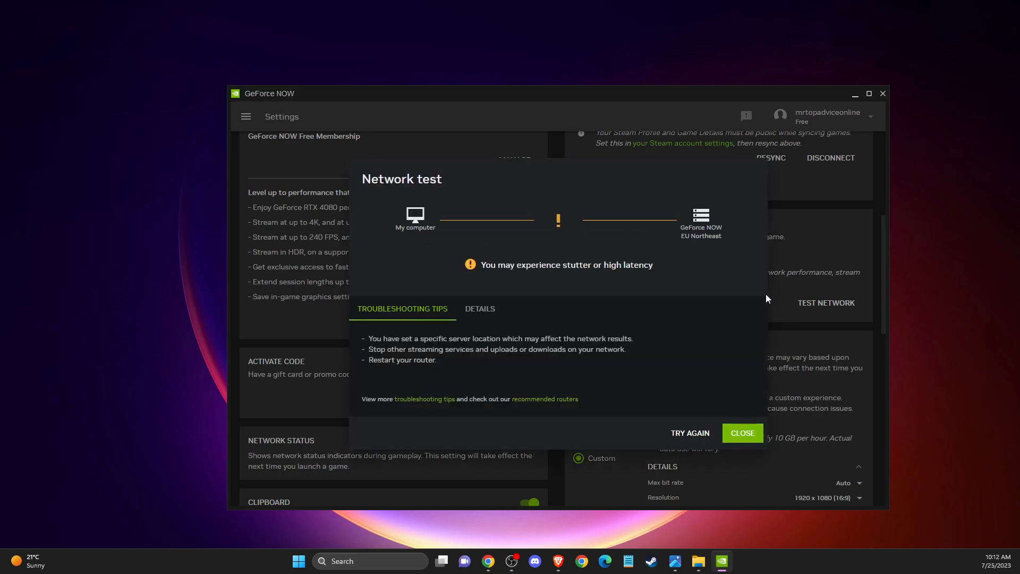
{"action": "mouse_move", "coordinate": [514, 280]}
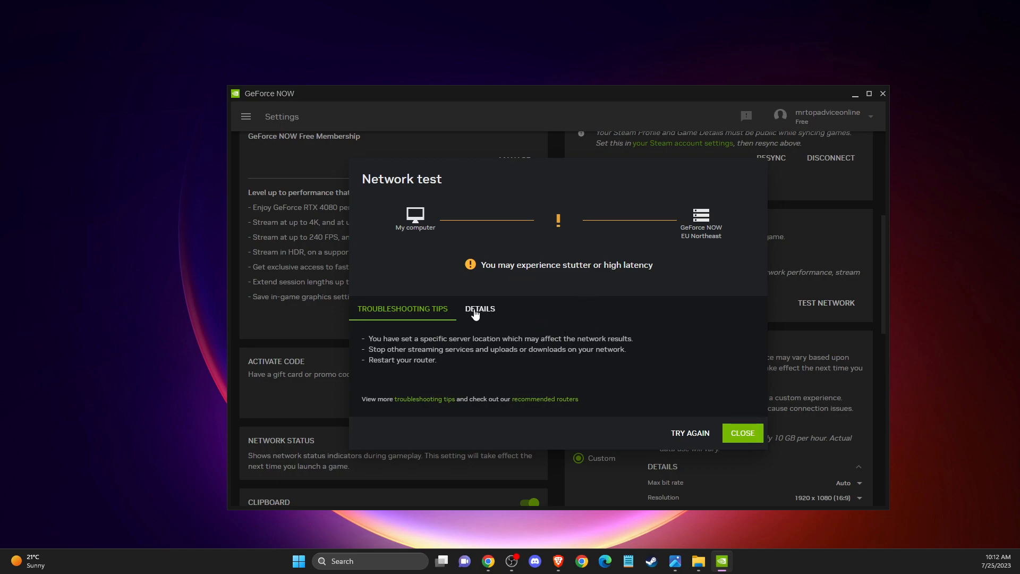
{"action": "left_click", "coordinate": [479, 308]}
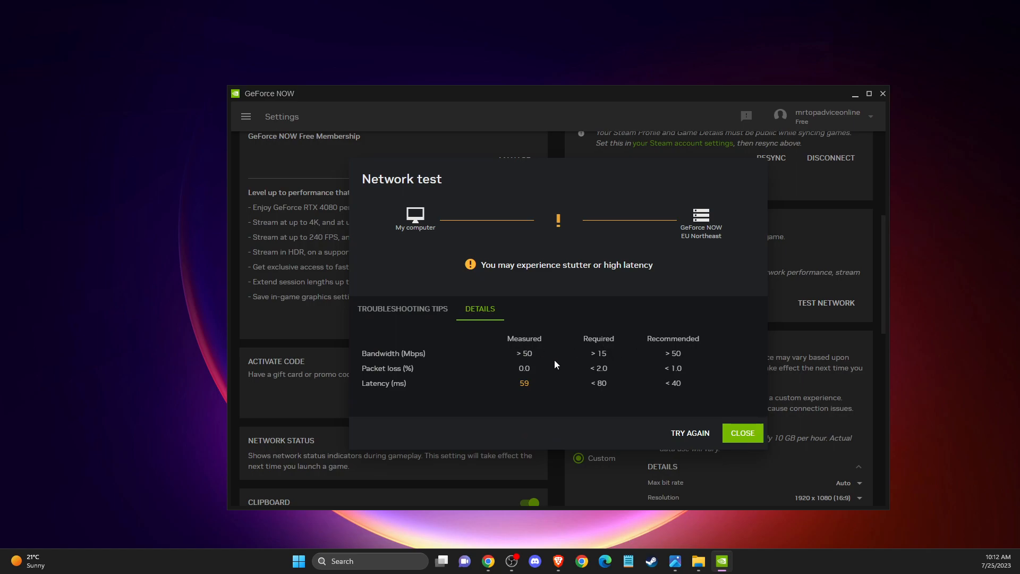
{"action": "mouse_move", "coordinate": [663, 359]}
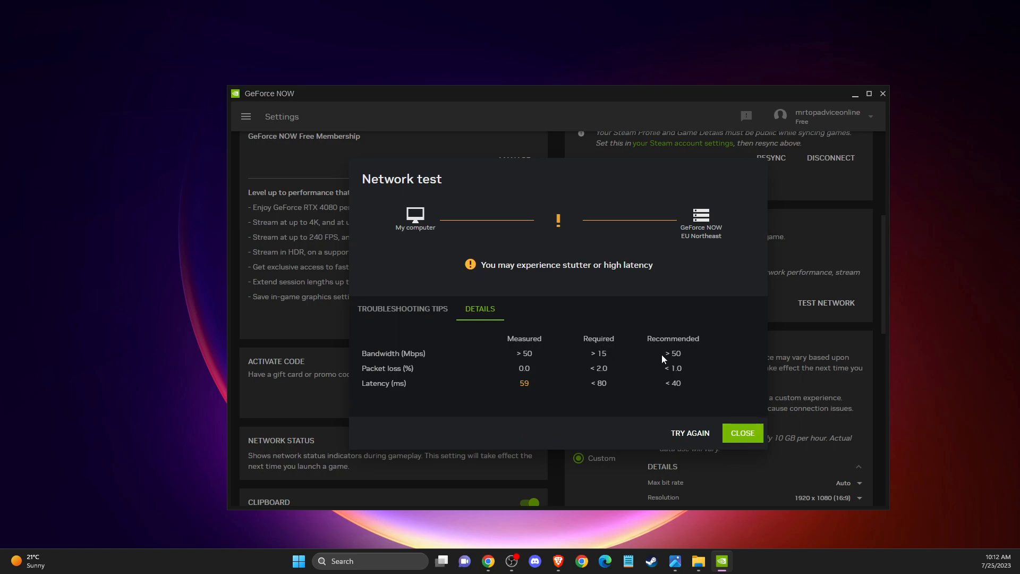
{"action": "mouse_move", "coordinate": [543, 365]}
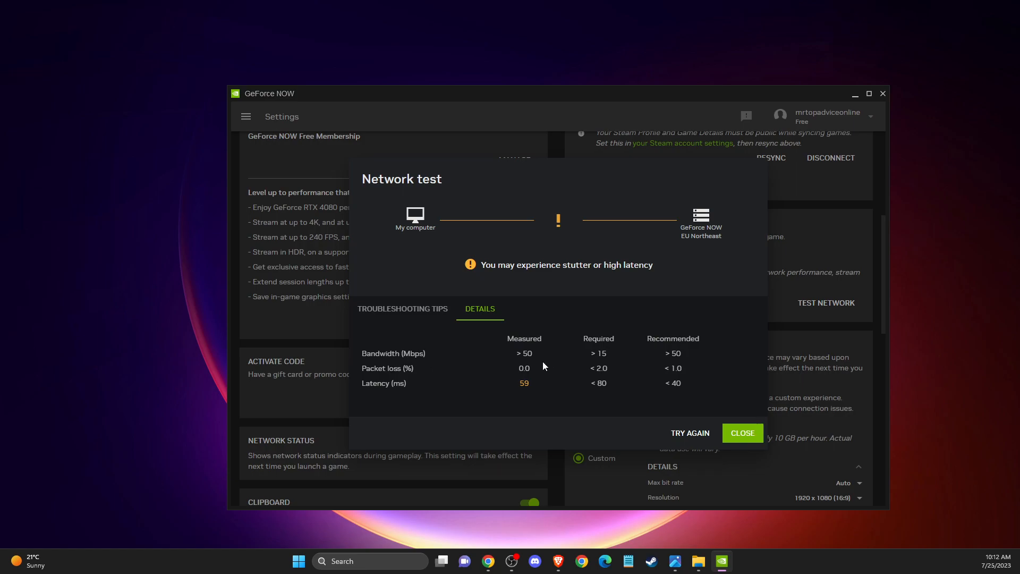
{"action": "mouse_move", "coordinate": [399, 379]}
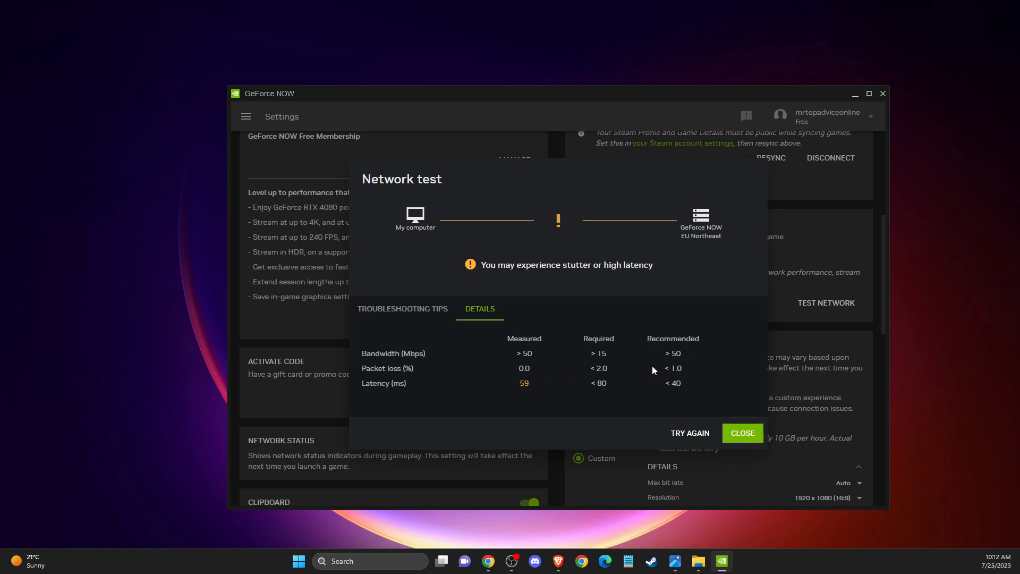
{"action": "mouse_move", "coordinate": [458, 376]}
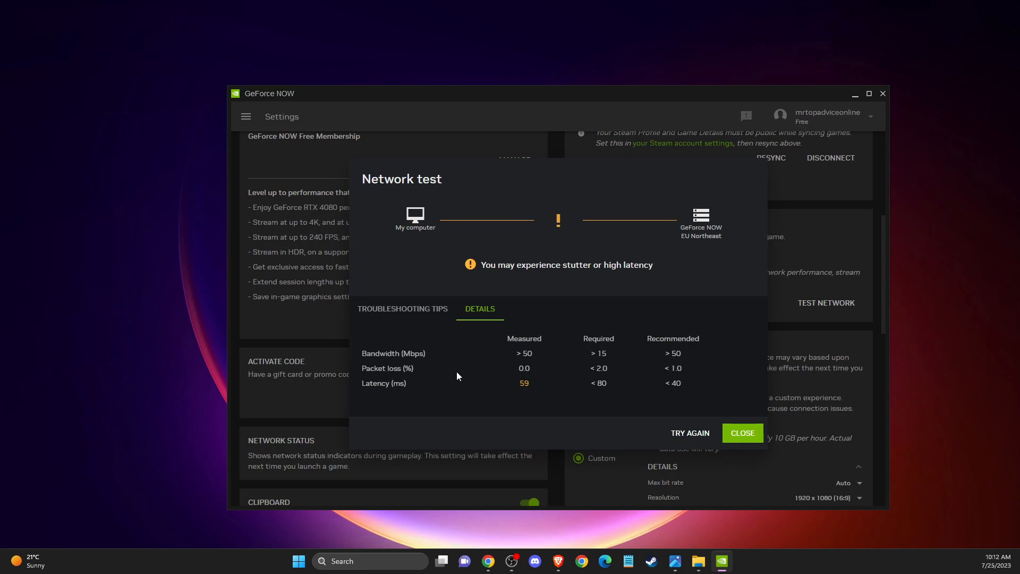
{"action": "mouse_move", "coordinate": [520, 397]}
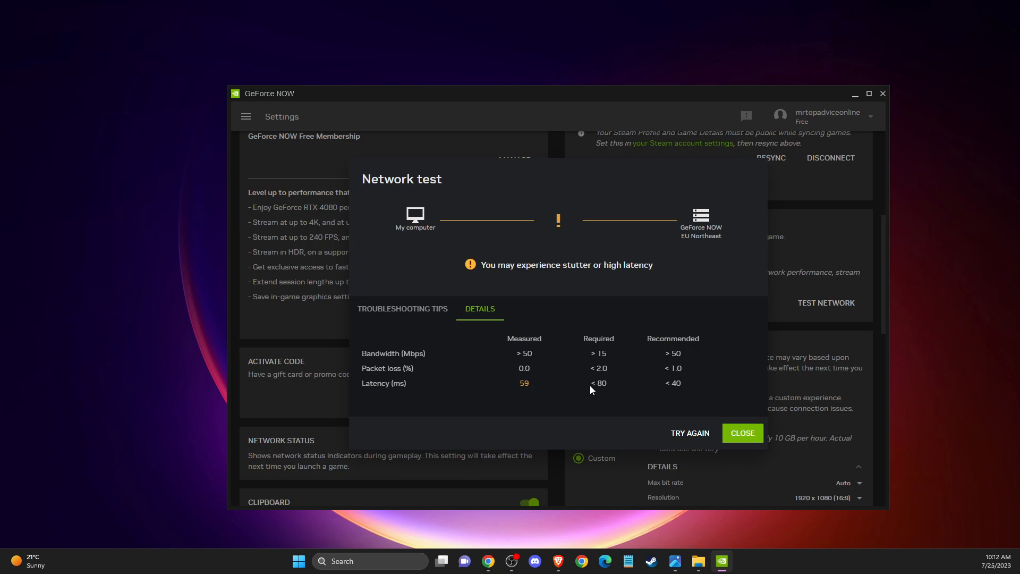
{"action": "mouse_move", "coordinate": [689, 394]}
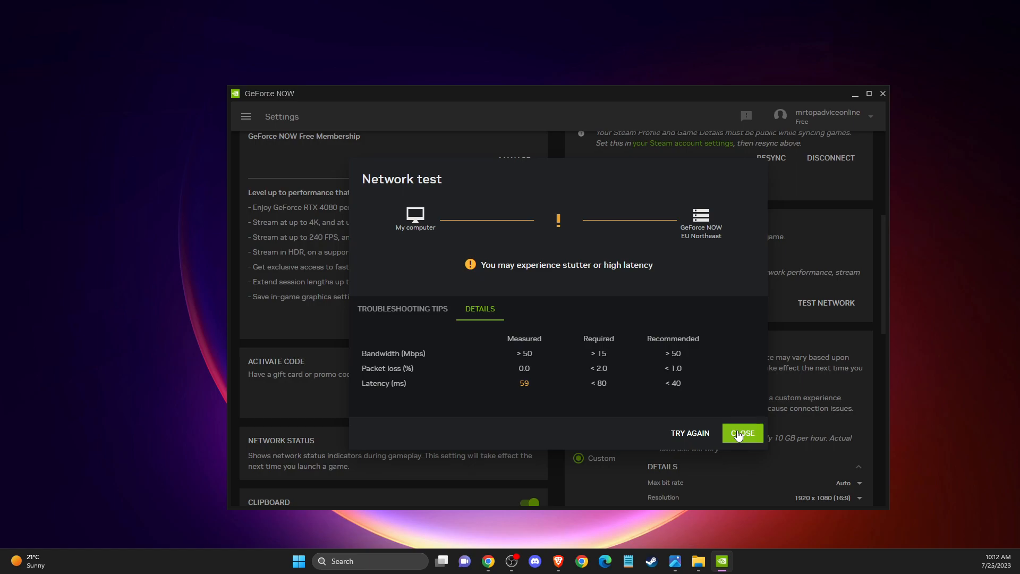
{"action": "mouse_move", "coordinate": [583, 366]}
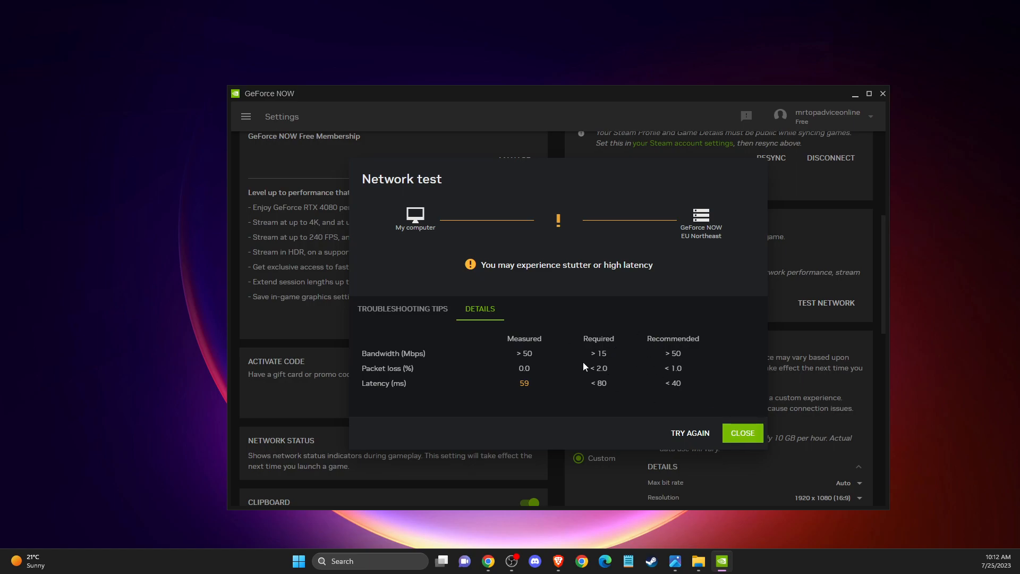
{"action": "mouse_move", "coordinate": [568, 391]}
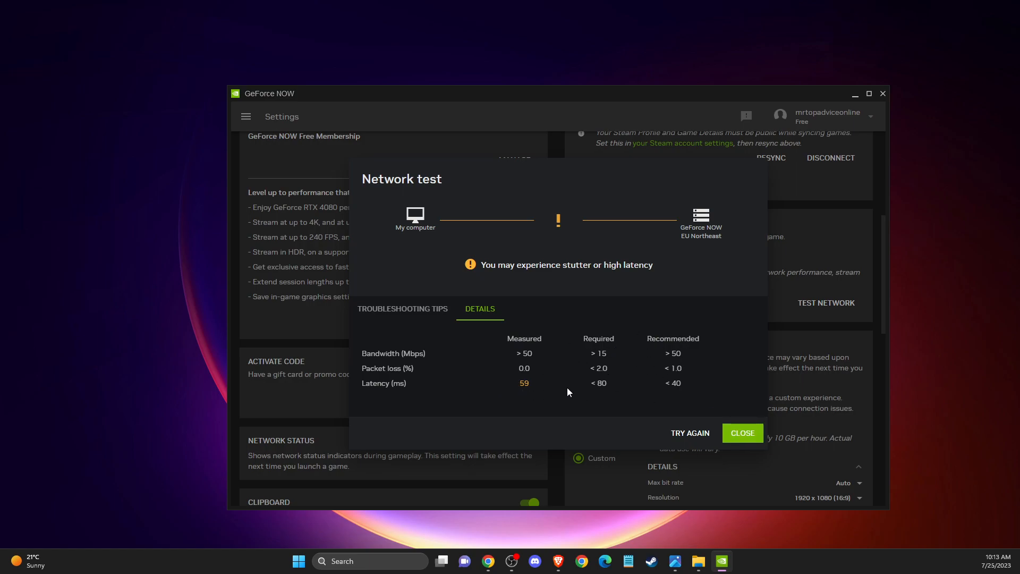
{"action": "mouse_move", "coordinate": [617, 384]}
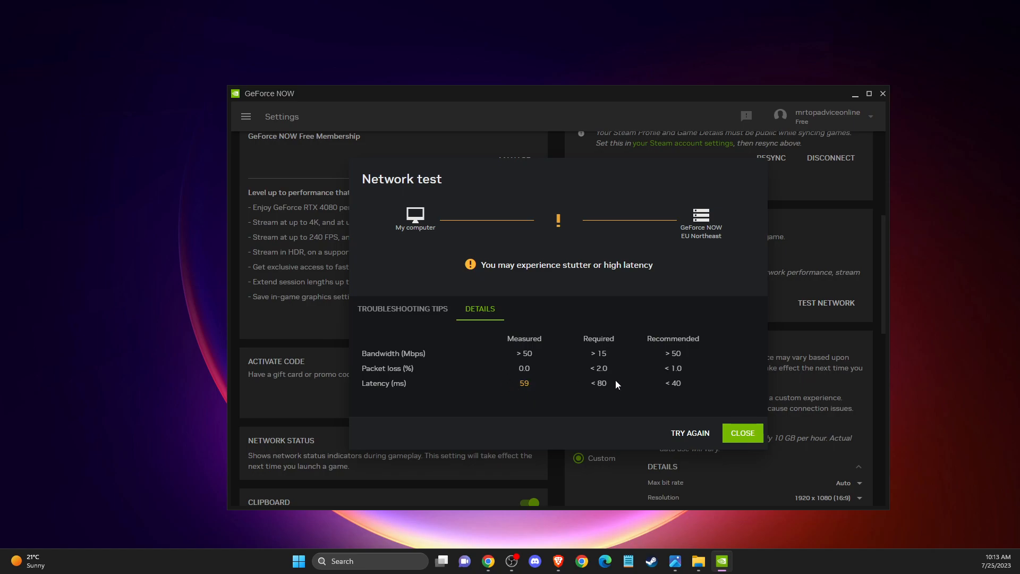
{"action": "left_click", "coordinate": [741, 433]}
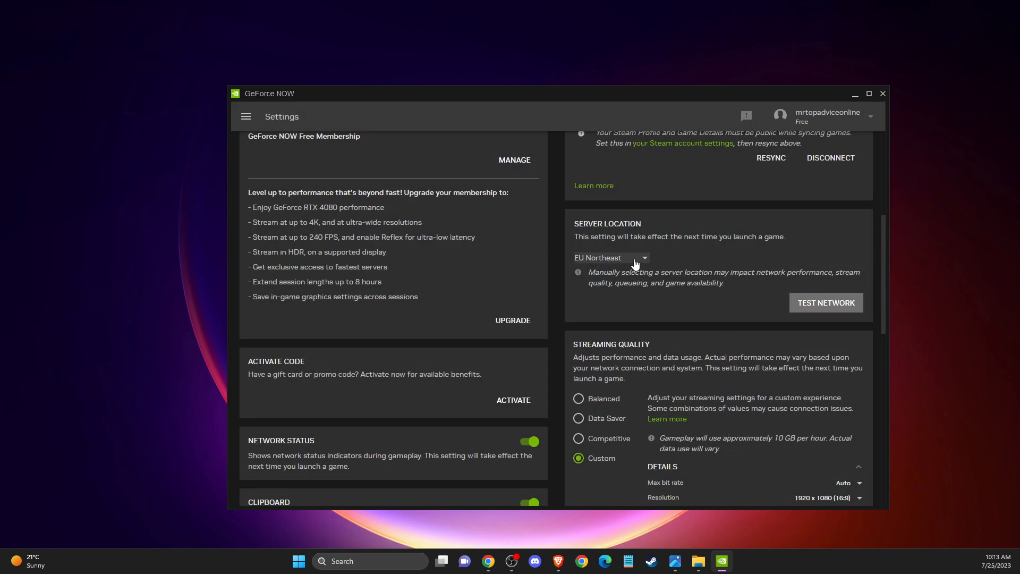
{"action": "left_click", "coordinate": [610, 258]}
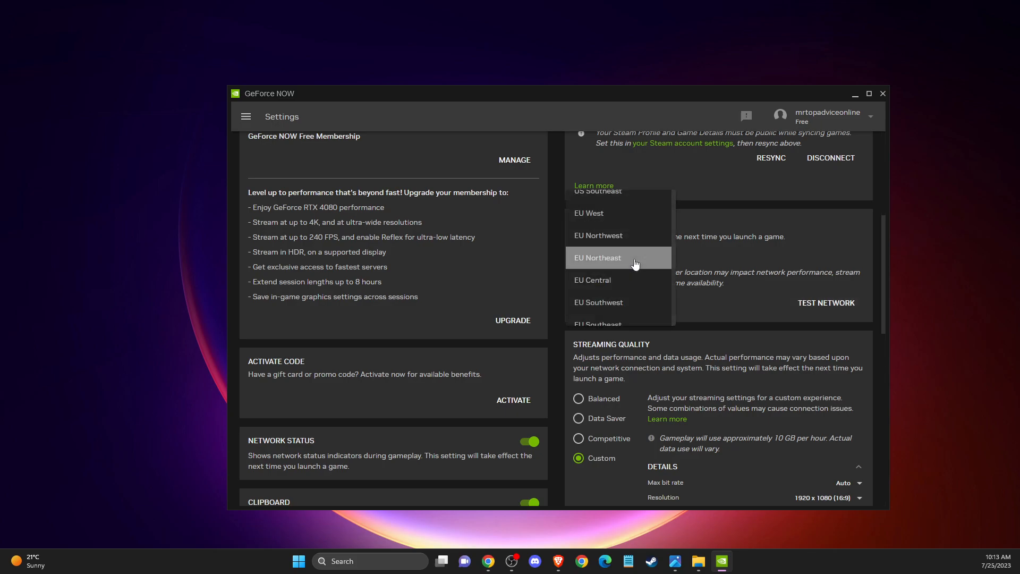
{"action": "mouse_move", "coordinate": [636, 283]}
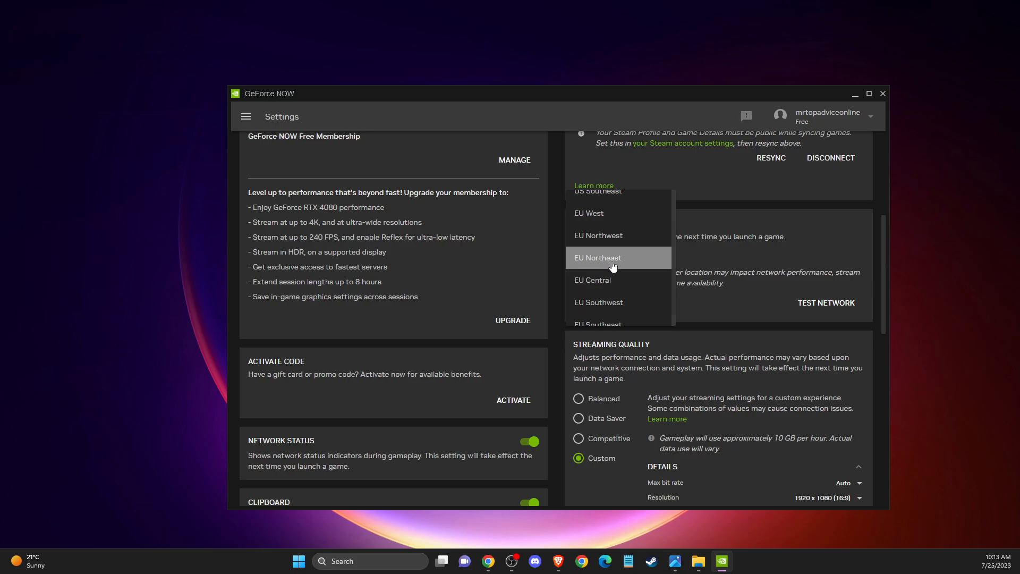
{"action": "mouse_move", "coordinate": [605, 261]}
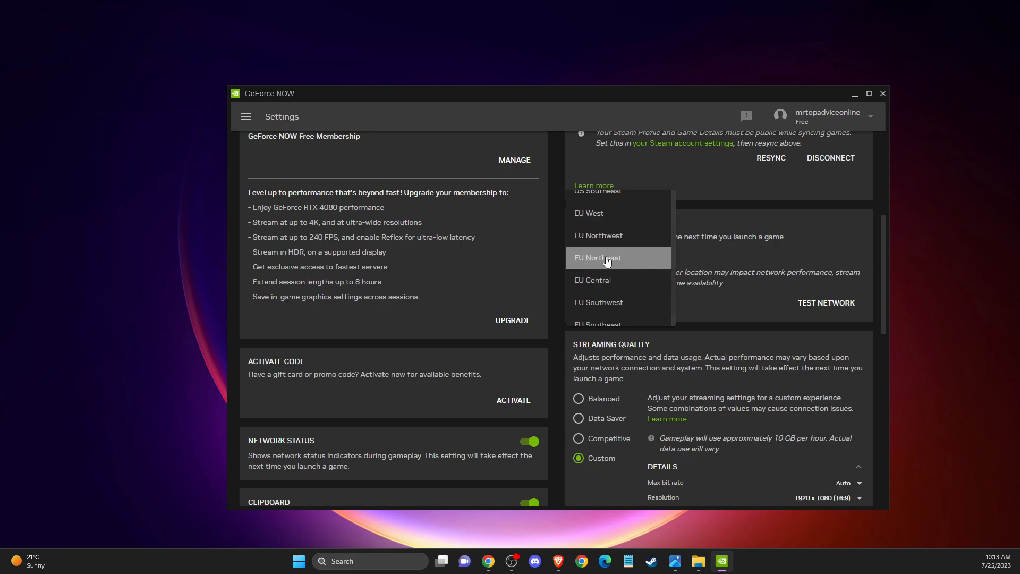
{"action": "mouse_move", "coordinate": [608, 259]}
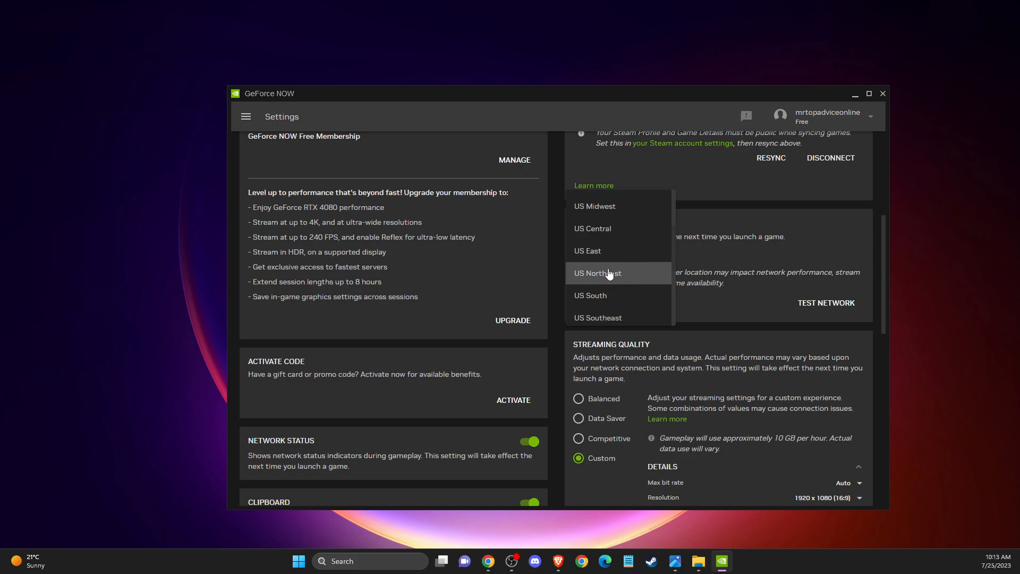
{"action": "scroll", "scroll_direction": "down", "scroll_amount": 3}
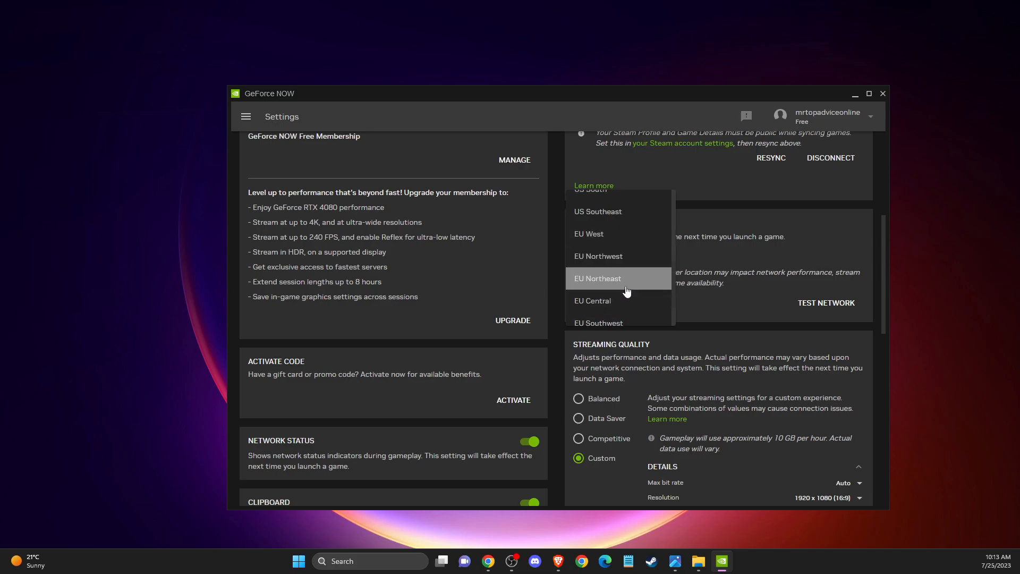
{"action": "mouse_move", "coordinate": [598, 256]}
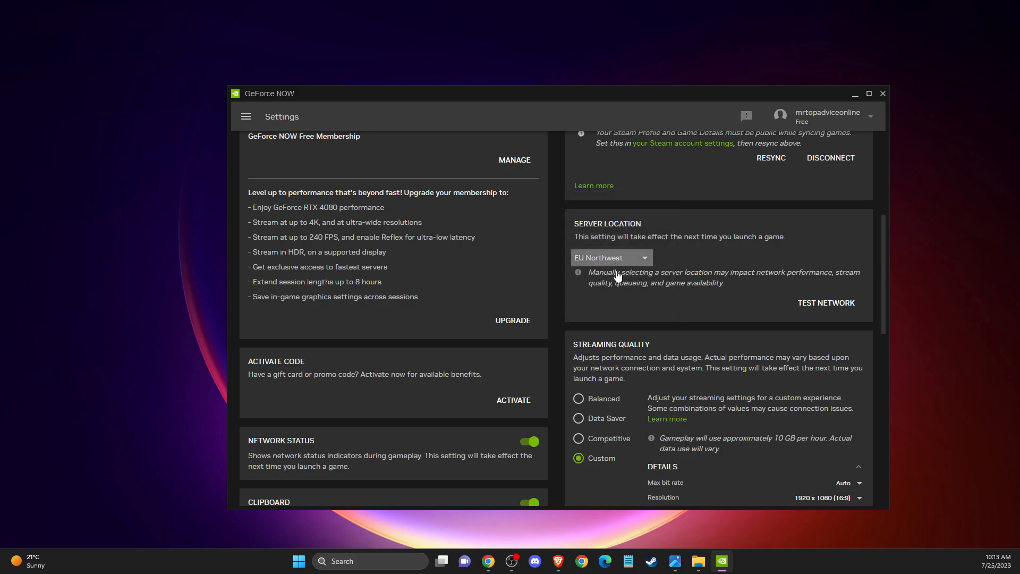
{"action": "mouse_move", "coordinate": [809, 295]}
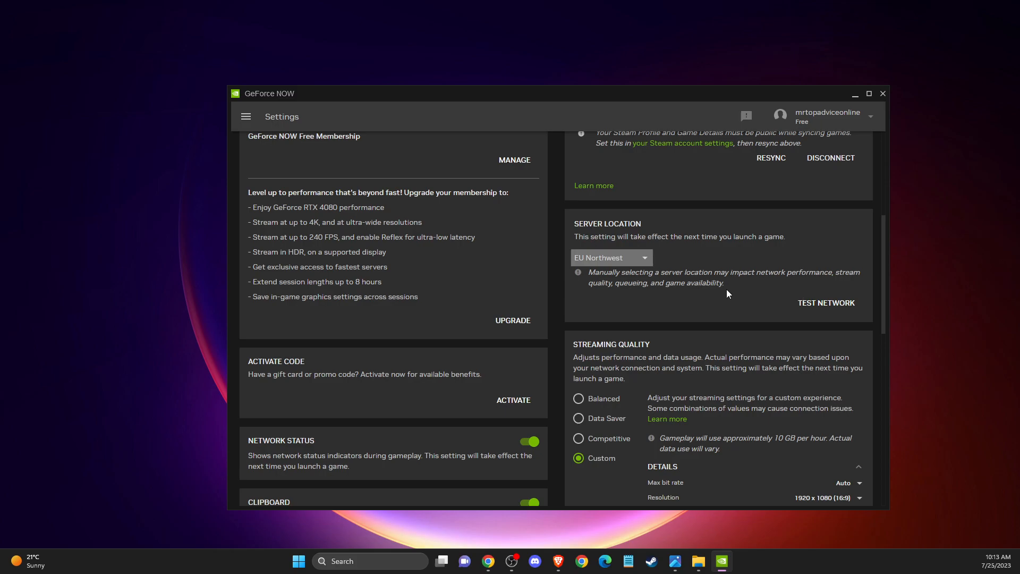
{"action": "mouse_move", "coordinate": [809, 278]}
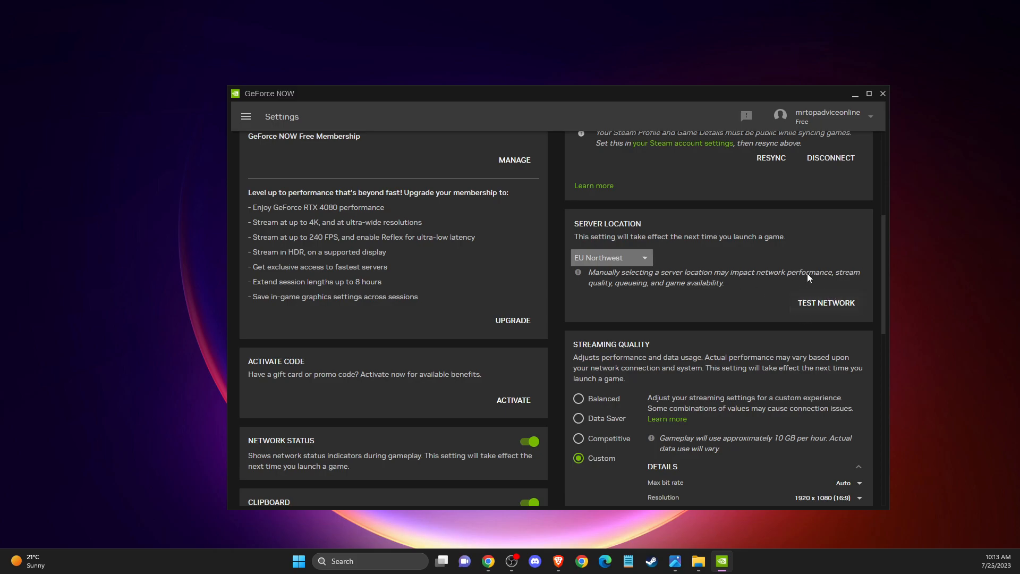
{"action": "mouse_move", "coordinate": [811, 284]}
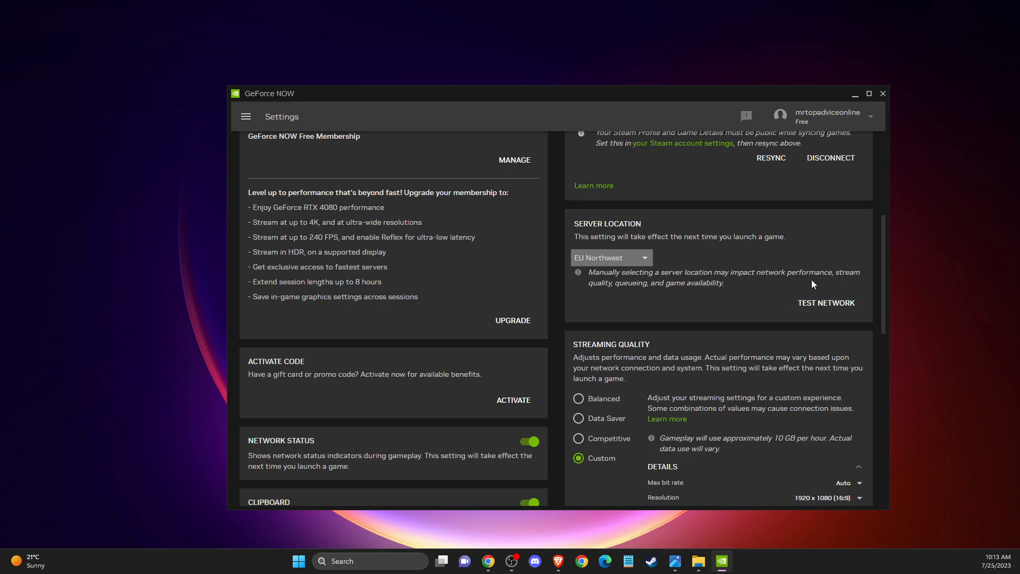
{"action": "mouse_move", "coordinate": [738, 326]}
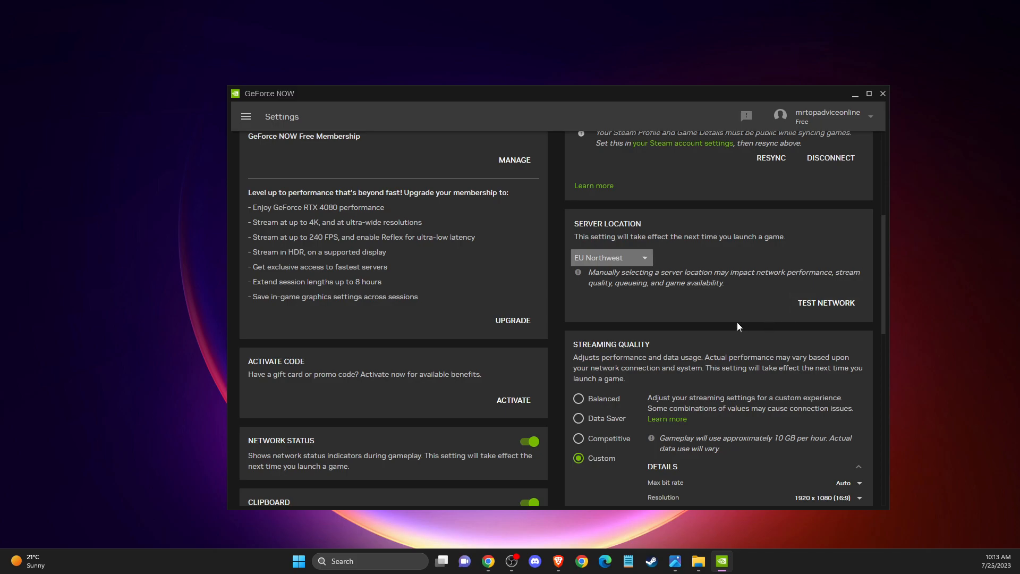
- Choose the Competitive streaming preset, estimating about 5 GB per hour
{"action": "scroll", "scroll_direction": "down", "scroll_amount": 3}
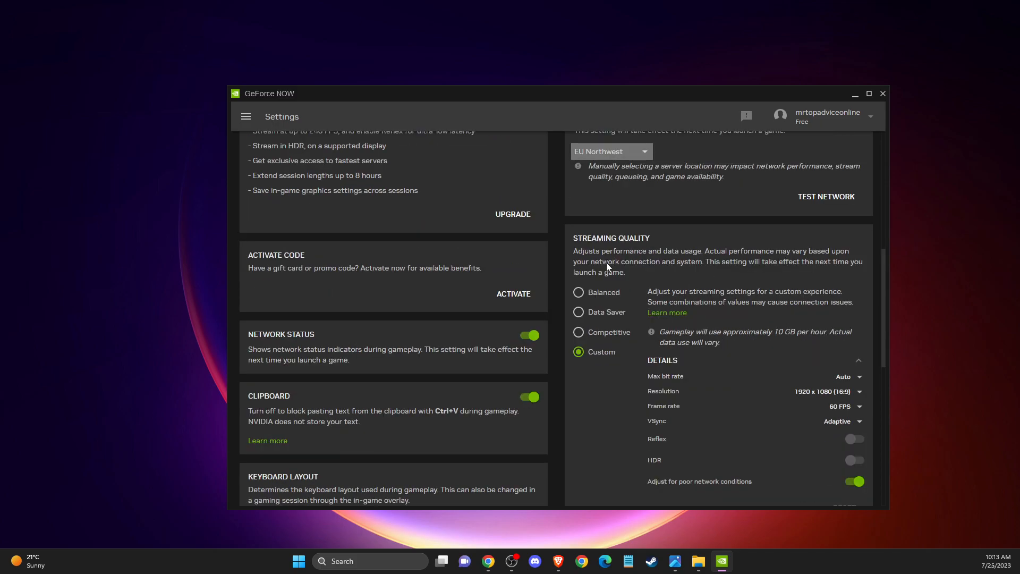
{"action": "mouse_move", "coordinate": [591, 302]}
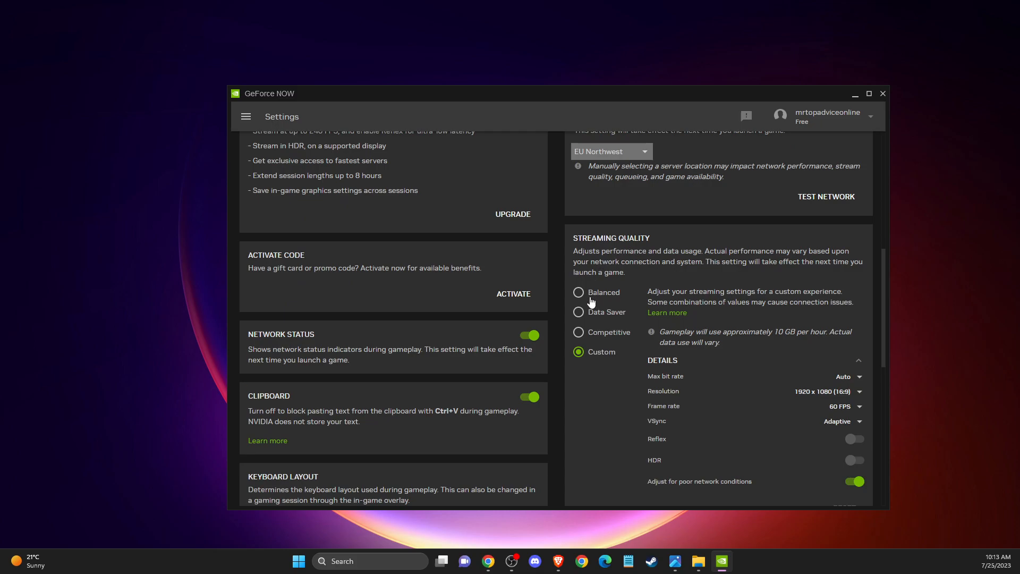
{"action": "left_click", "coordinate": [578, 293]}
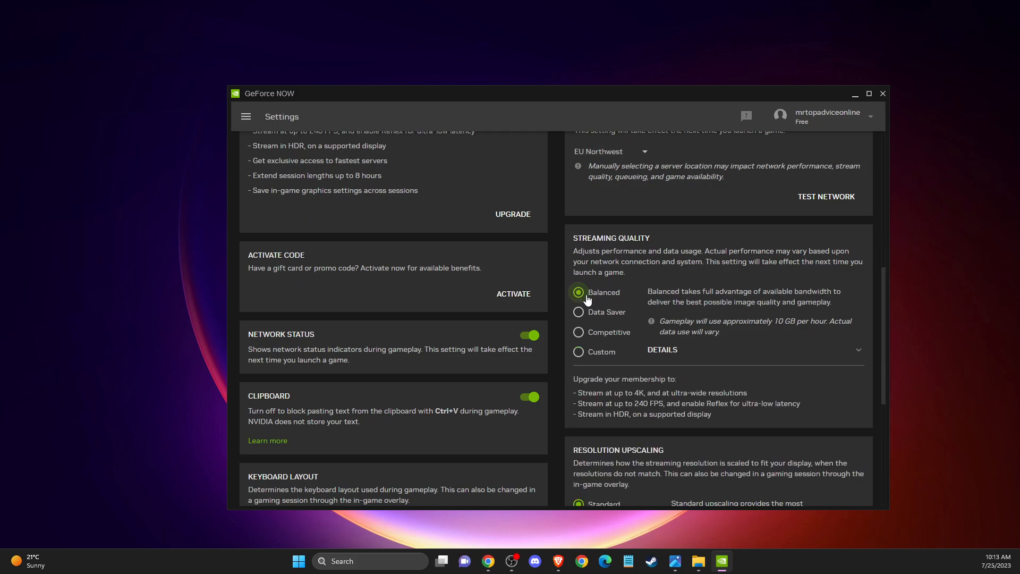
{"action": "mouse_move", "coordinate": [771, 333]}
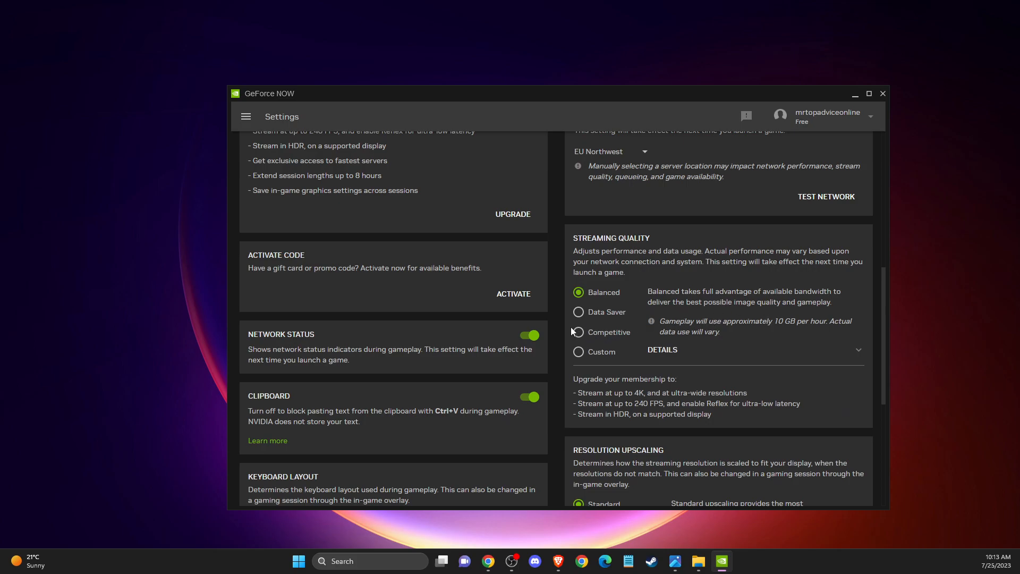
{"action": "left_click", "coordinate": [578, 333]}
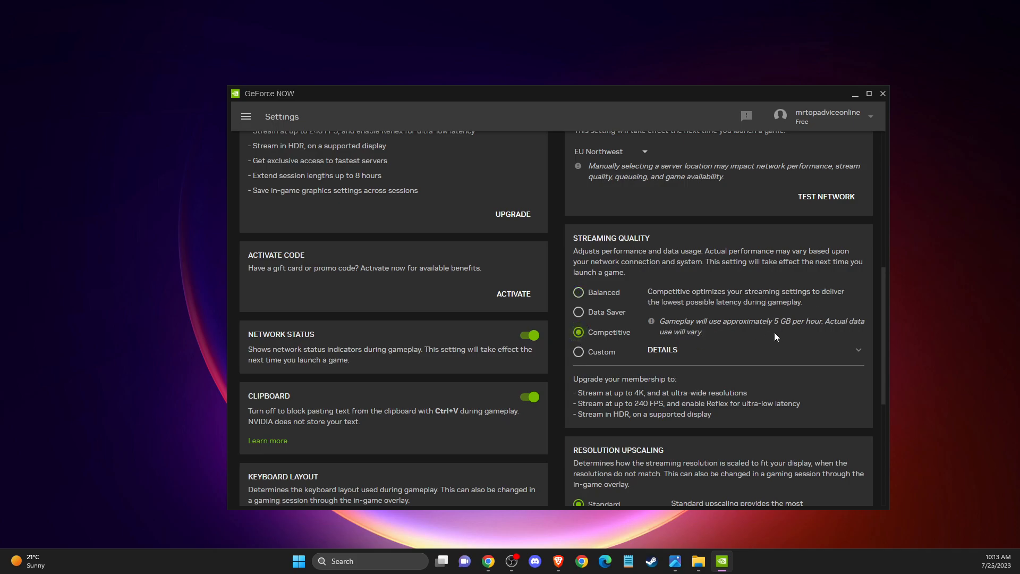
{"action": "mouse_move", "coordinate": [784, 327]}
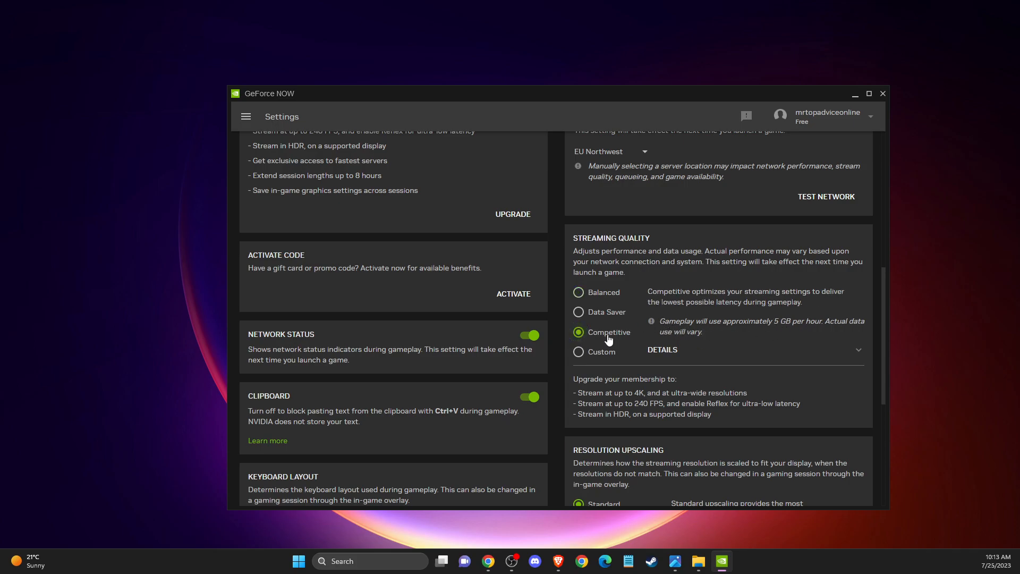
{"action": "mouse_move", "coordinate": [803, 324]}
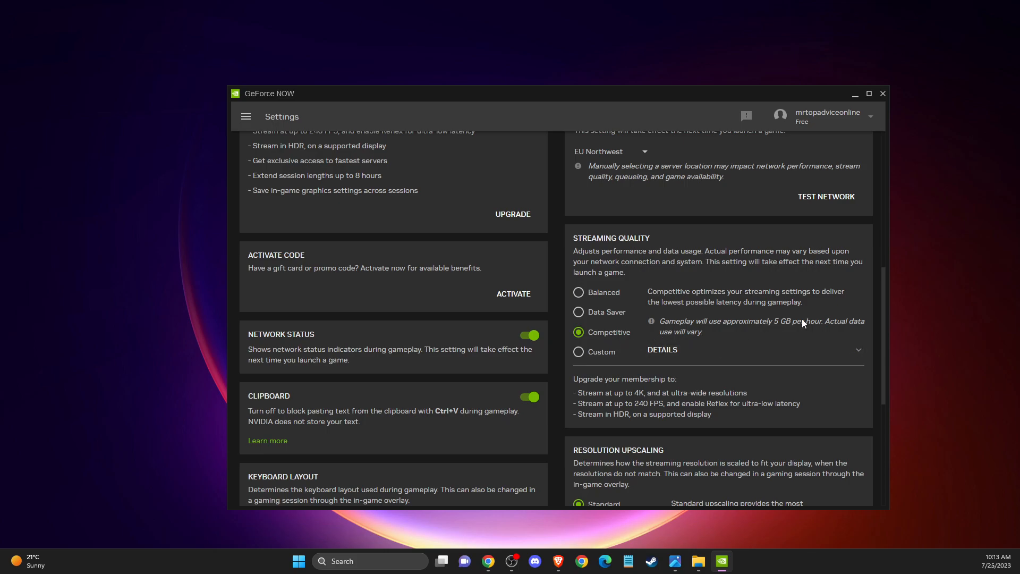
{"action": "mouse_move", "coordinate": [689, 338]}
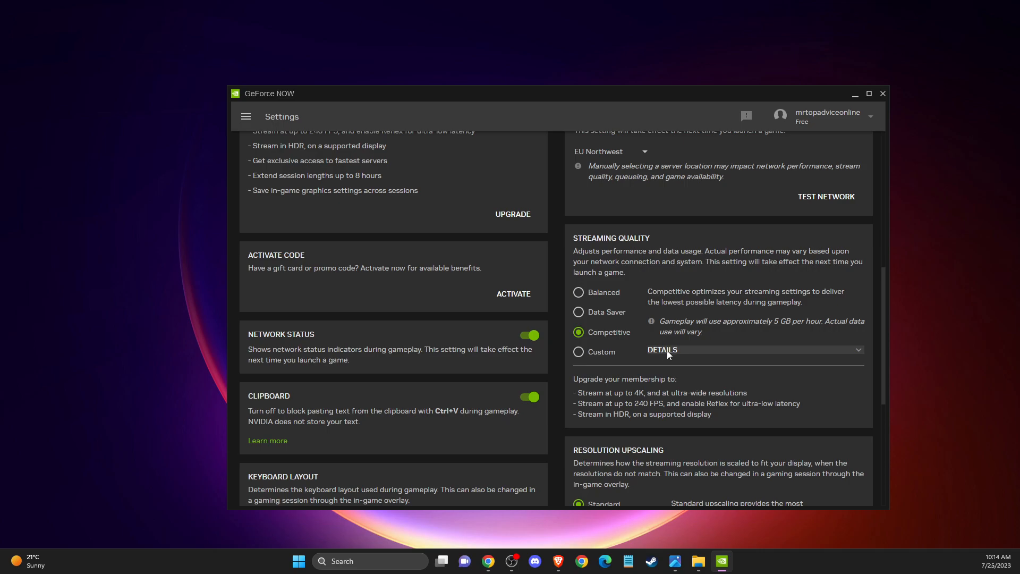
- Select Custom streaming quality with its details panel expanded
{"action": "left_click", "coordinate": [578, 352]}
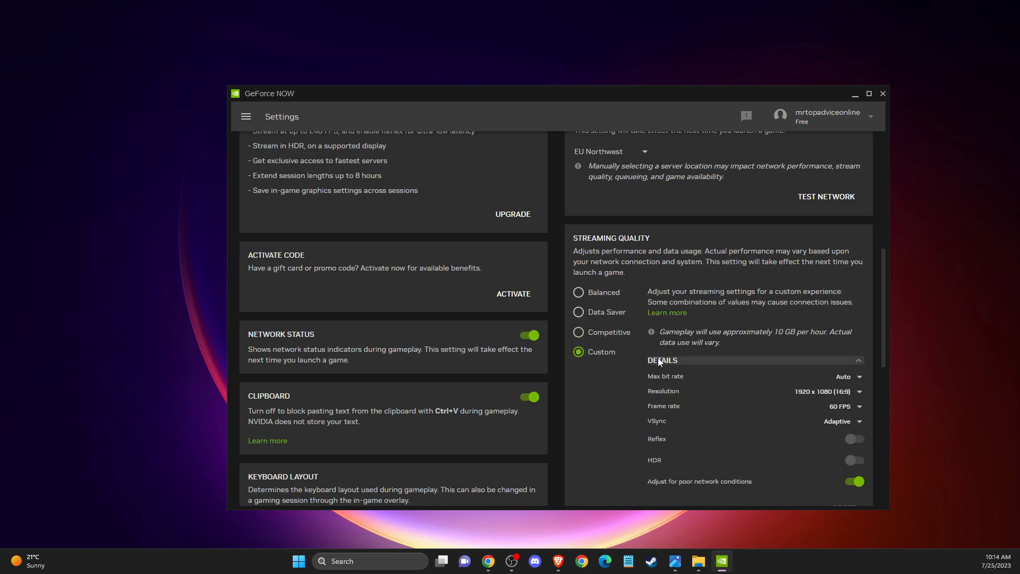
{"action": "left_click", "coordinate": [662, 360]}
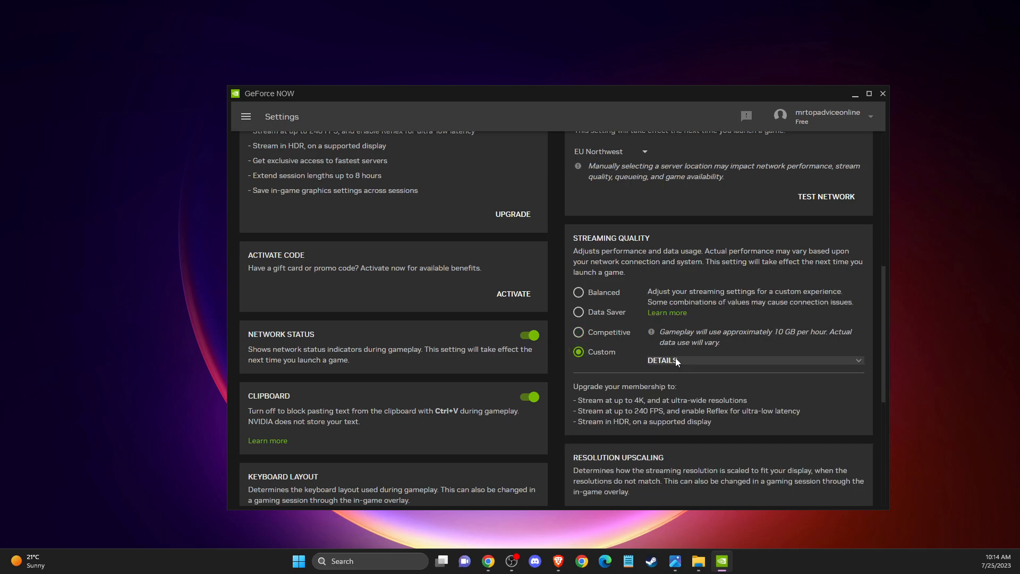
{"action": "left_click", "coordinate": [662, 359]}
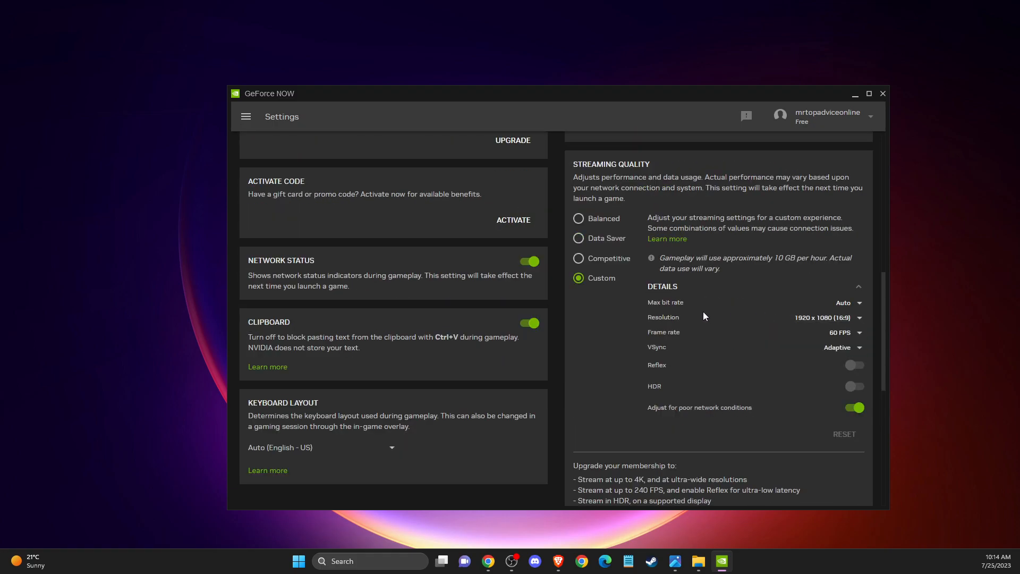
{"action": "mouse_move", "coordinate": [693, 306]}
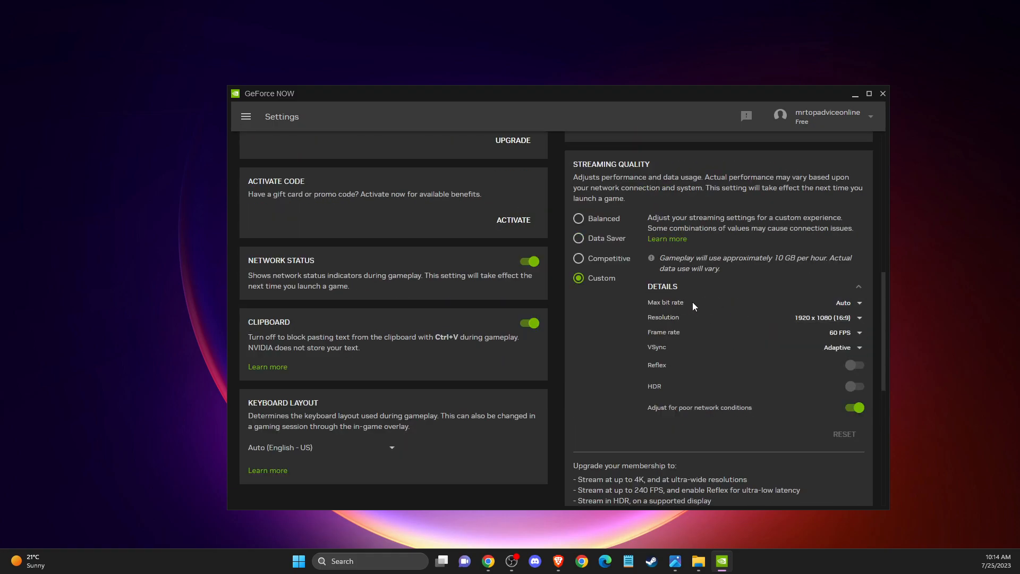
- Set the maximum bit rate to Custom at 25 Mbps
{"action": "left_click", "coordinate": [848, 302]}
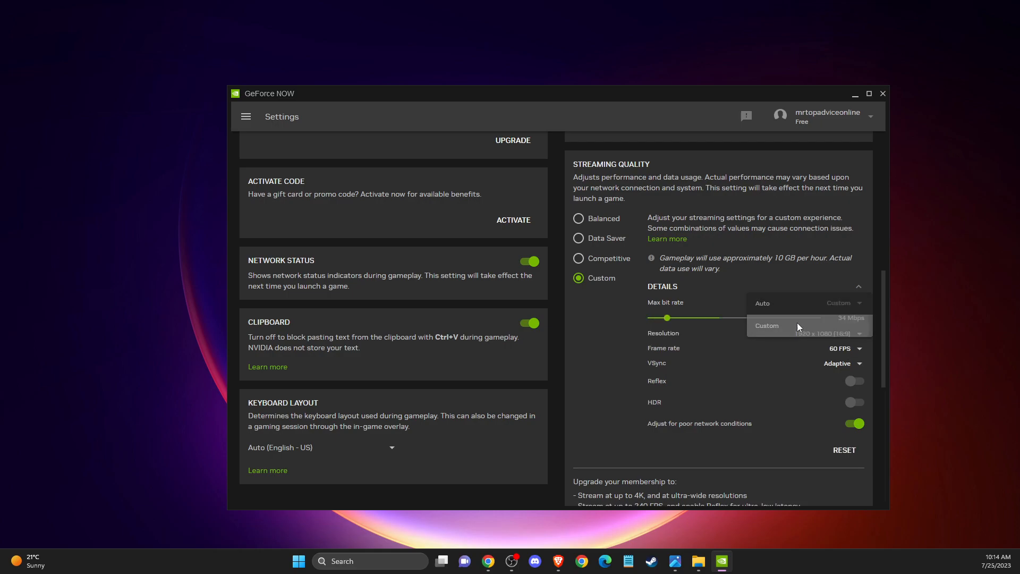
{"action": "left_click", "coordinate": [767, 326]}
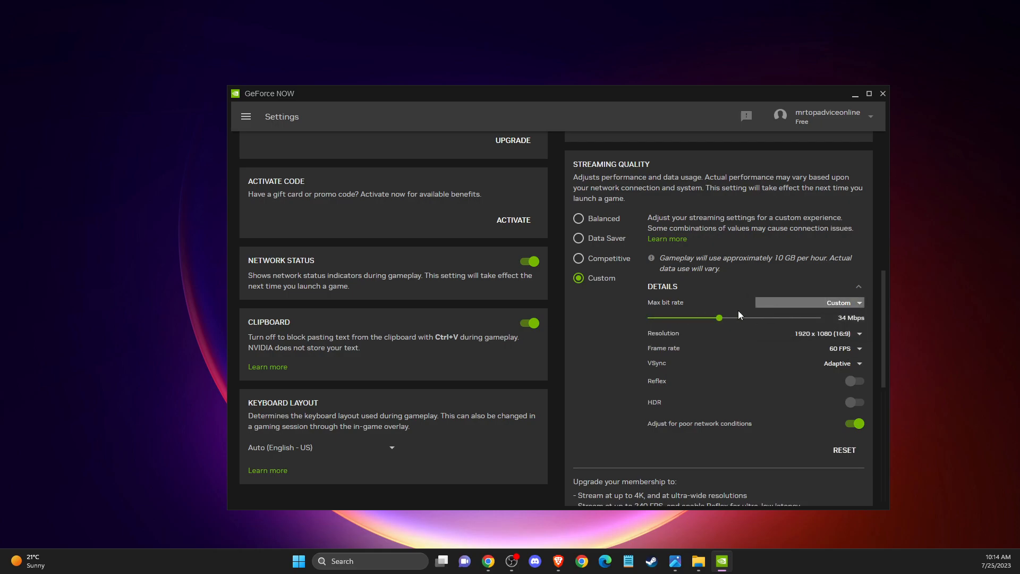
{"action": "left_click_drag", "start_coordinate": [719, 318], "coordinate": [710, 318]}
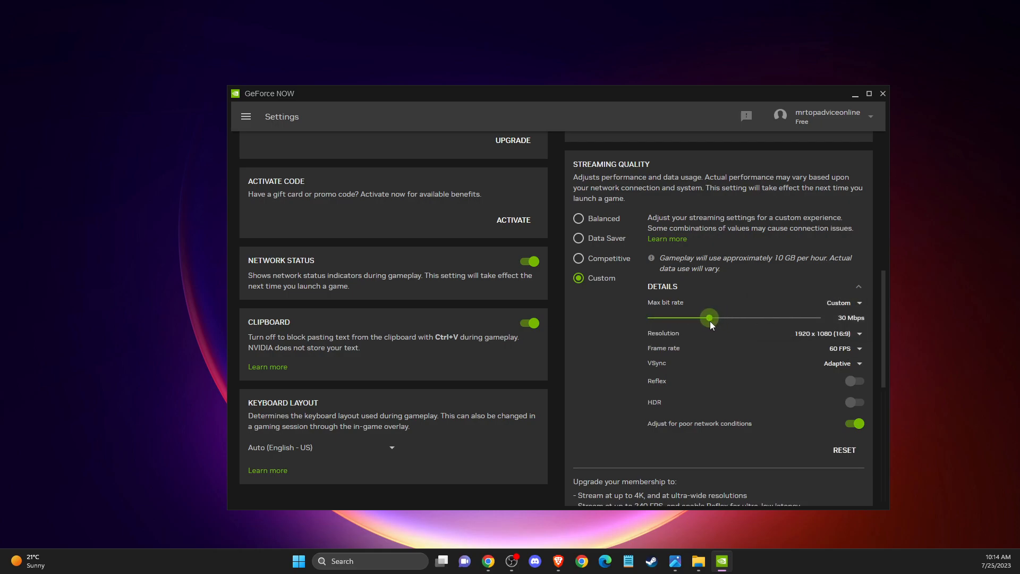
{"action": "left_click_drag", "start_coordinate": [708, 318], "coordinate": [697, 318]}
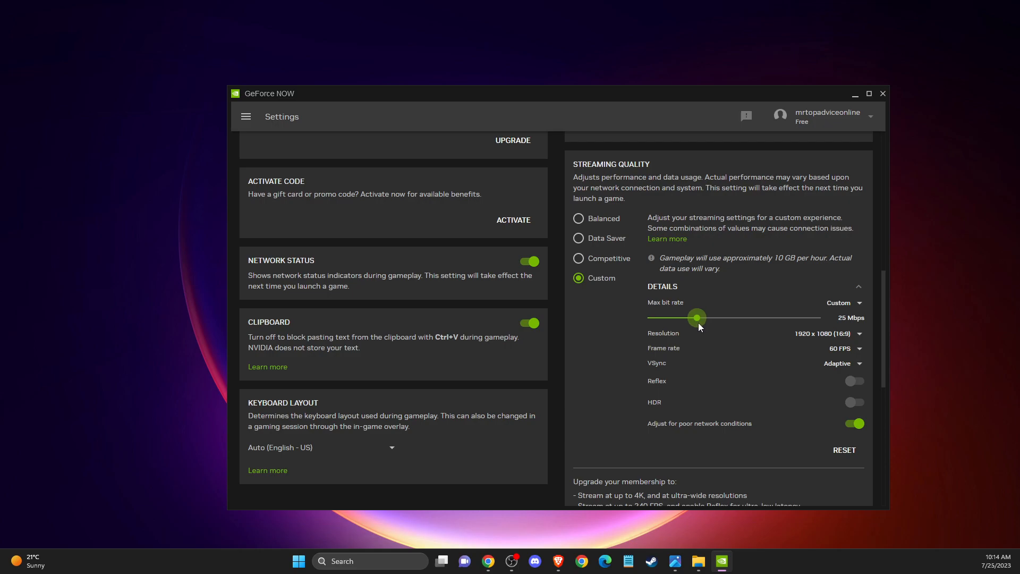
{"action": "left_click_drag", "start_coordinate": [696, 318], "coordinate": [699, 317]}
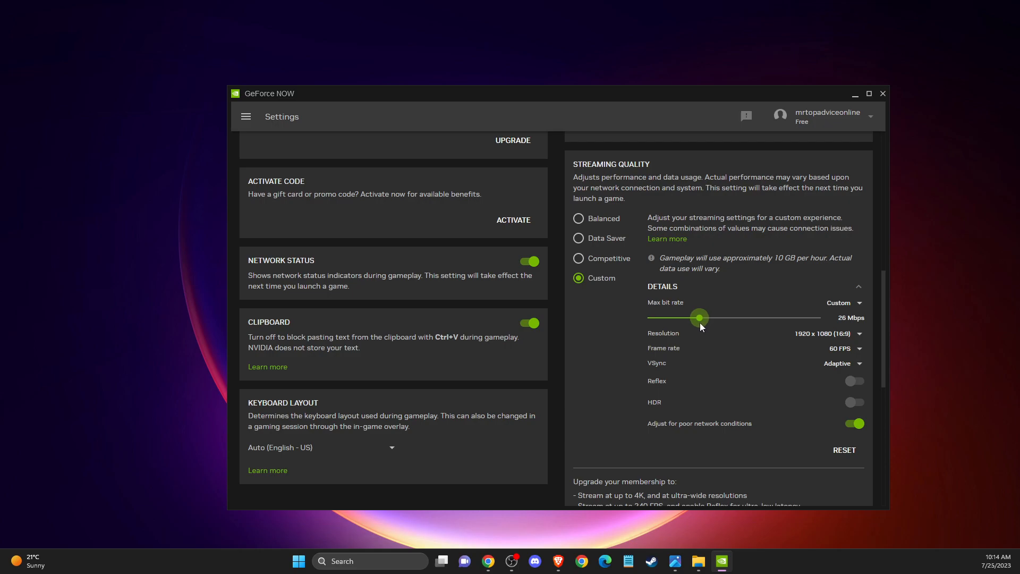
{"action": "left_click_drag", "start_coordinate": [699, 317], "coordinate": [697, 317]}
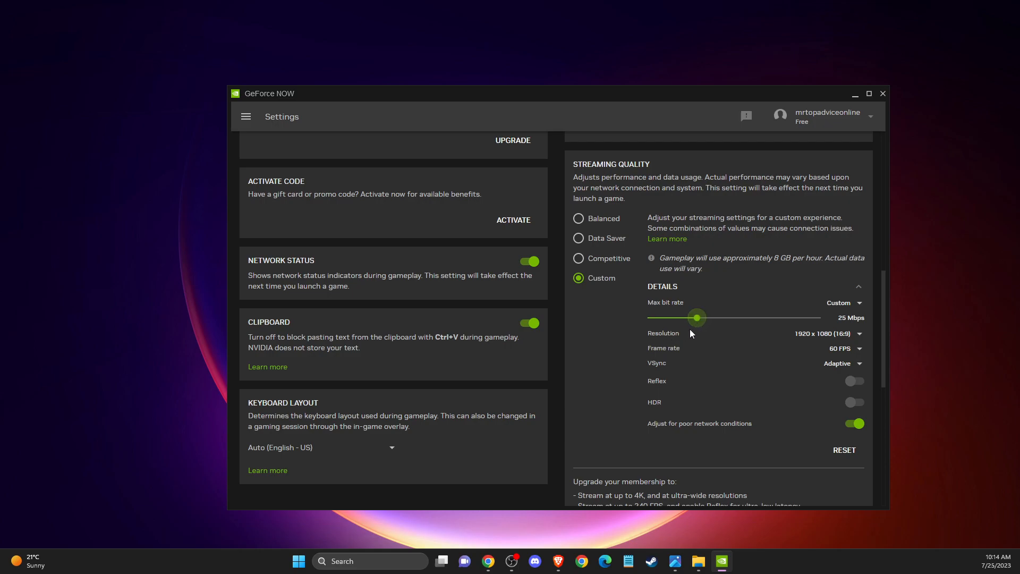
{"action": "mouse_move", "coordinate": [692, 337]}
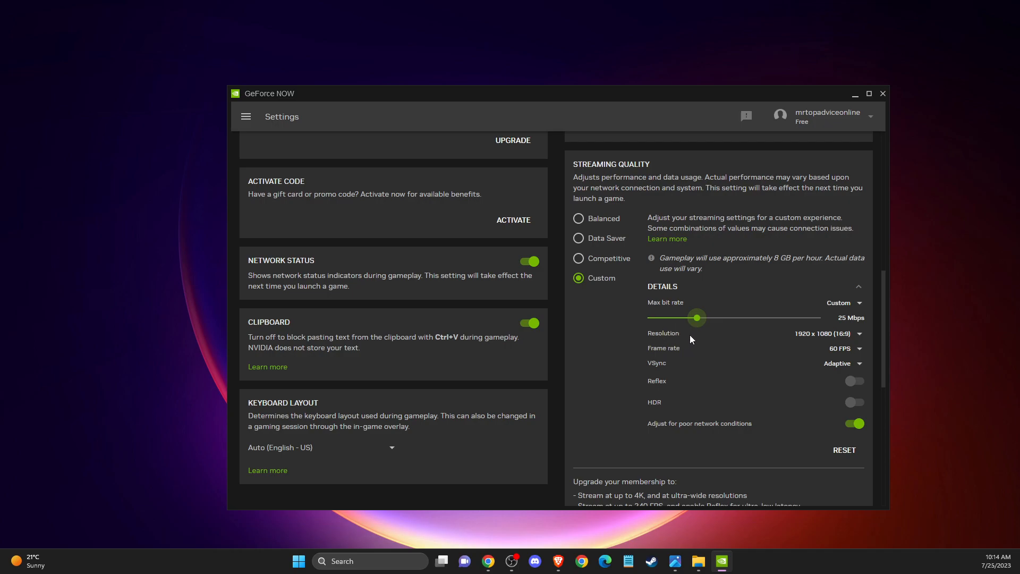
{"action": "mouse_move", "coordinate": [688, 332]}
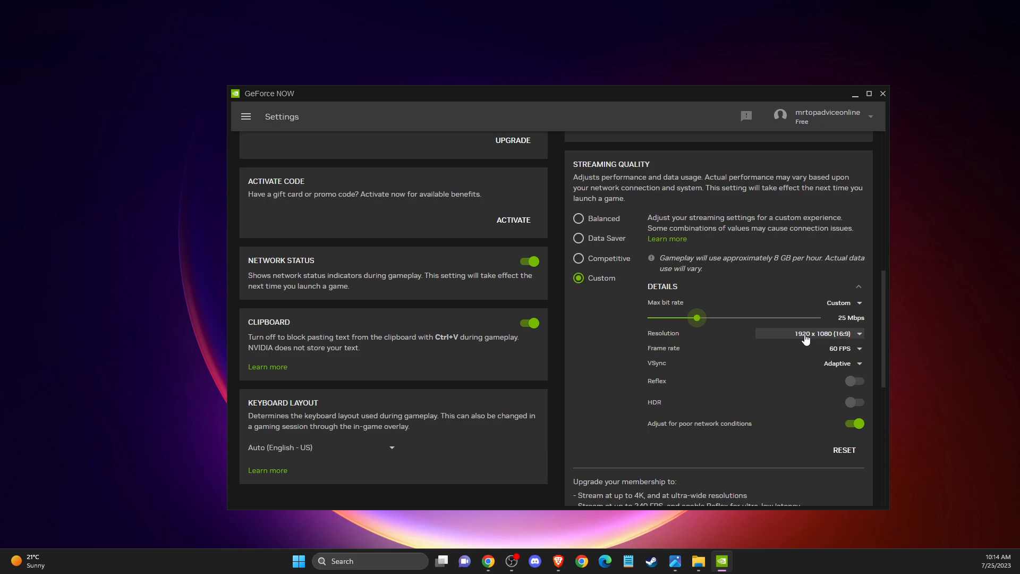
{"action": "mouse_move", "coordinate": [808, 338]}
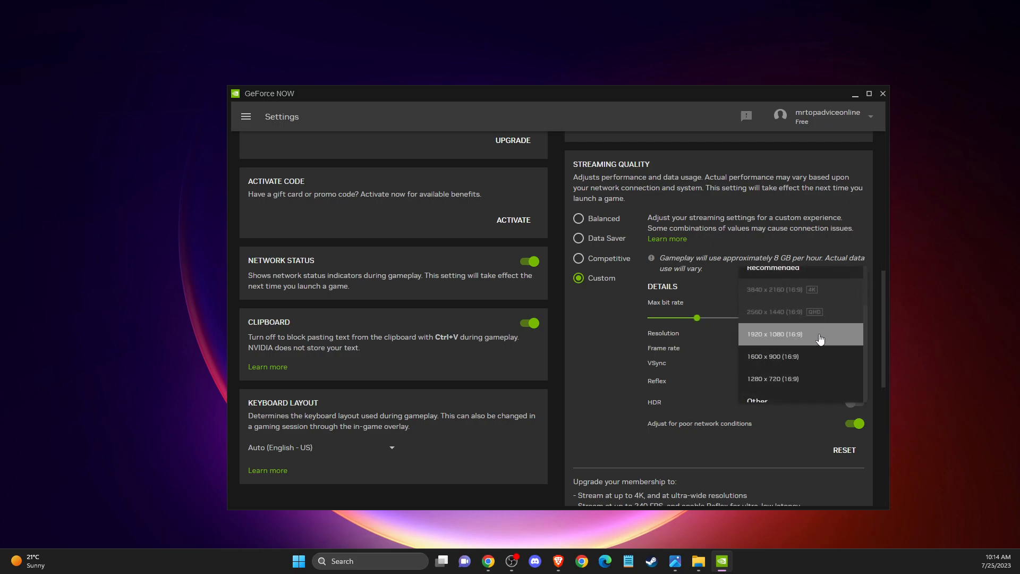
- Keep custom details at 1920x1080, 60 FPS frame rate and Adaptive VSync
{"action": "scroll", "scroll_direction": "down", "scroll_amount": 3}
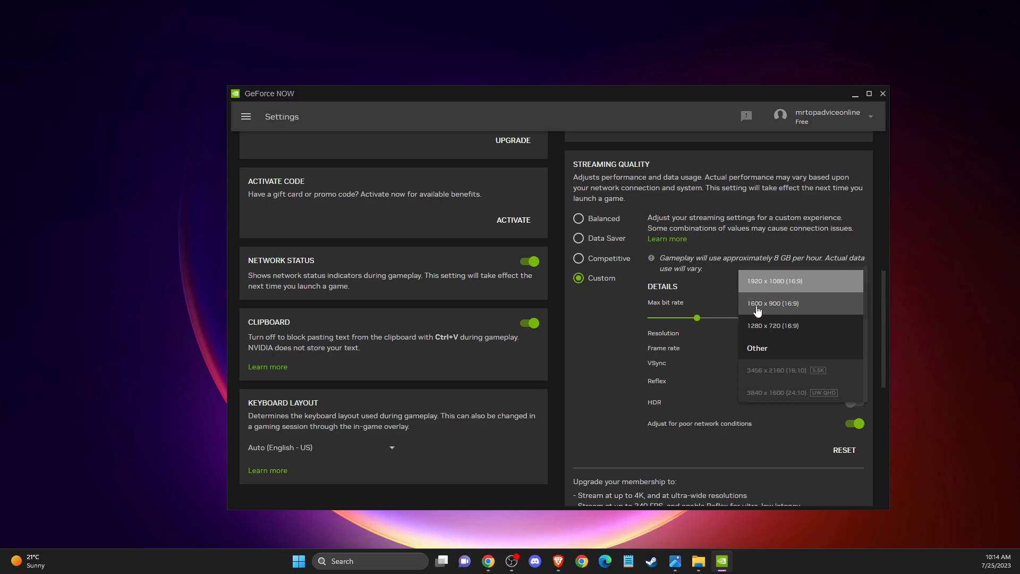
{"action": "mouse_move", "coordinate": [758, 310]}
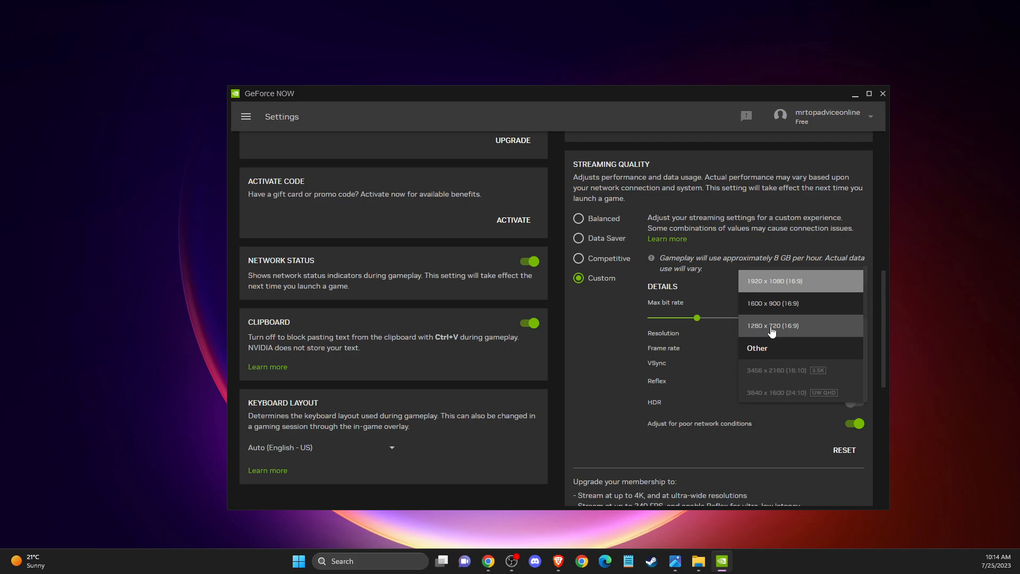
{"action": "left_click", "coordinate": [773, 280]}
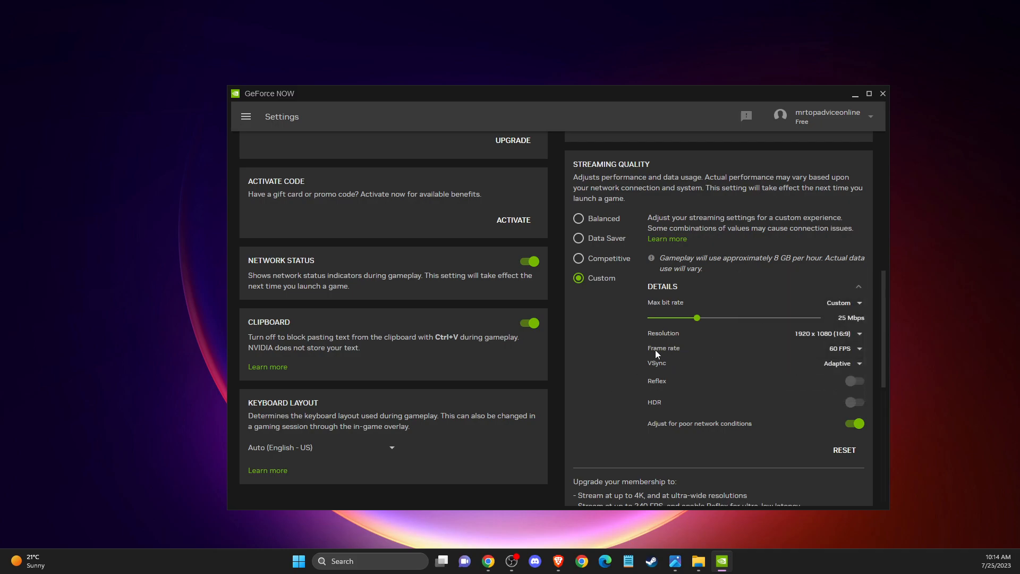
{"action": "left_click", "coordinate": [843, 348]}
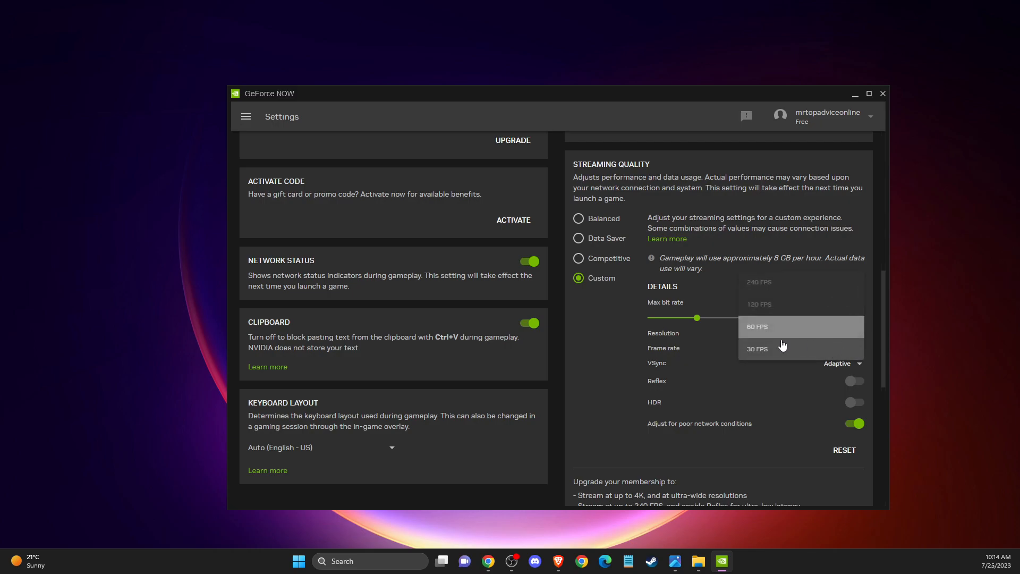
{"action": "left_click", "coordinate": [756, 326]}
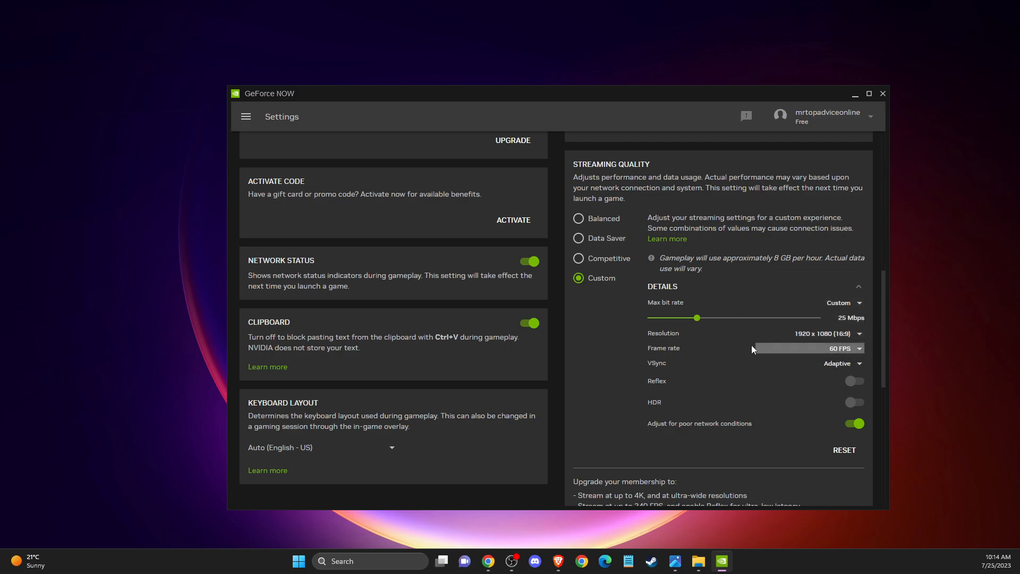
{"action": "mouse_move", "coordinate": [666, 363]}
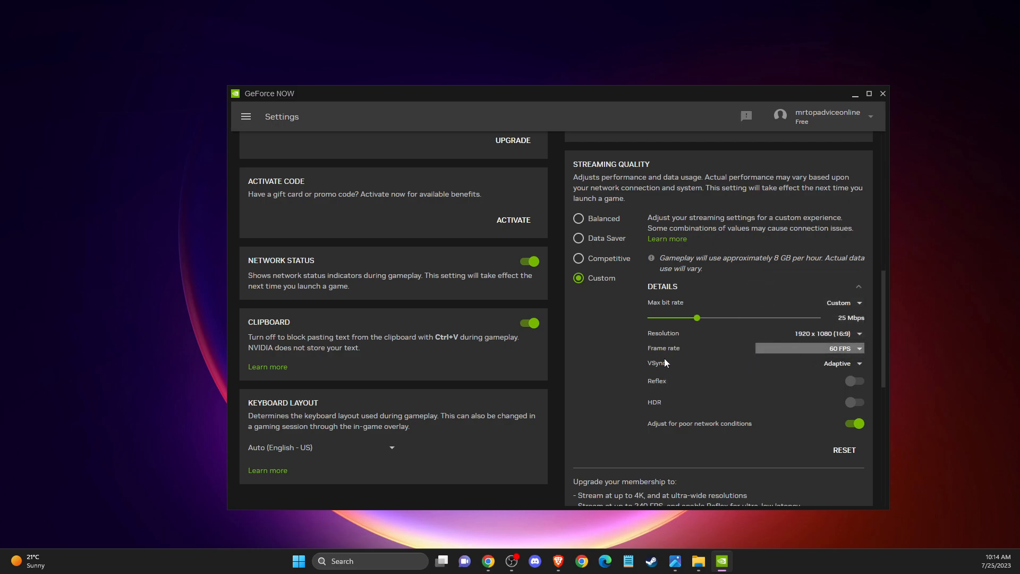
{"action": "left_click", "coordinate": [842, 363]}
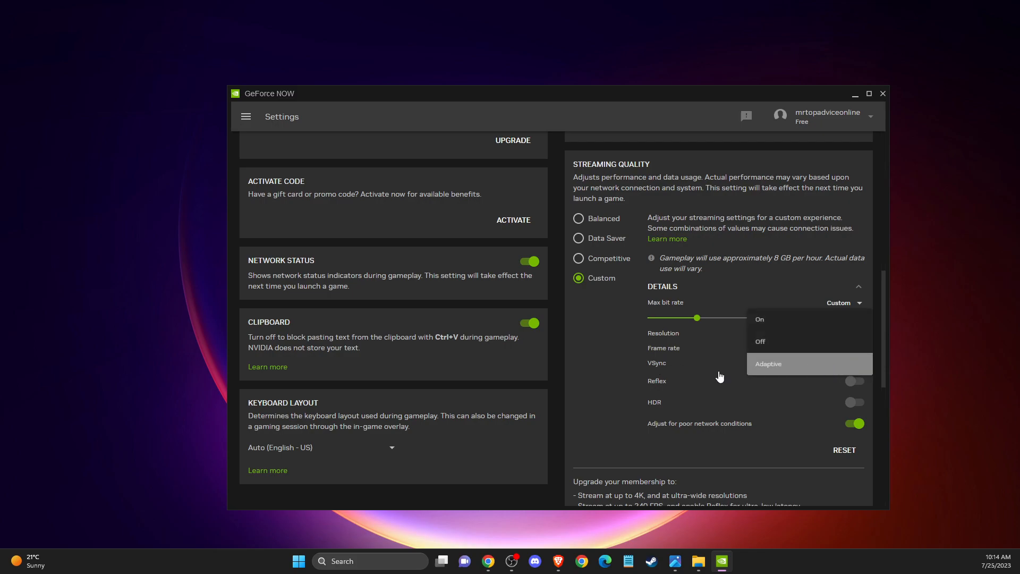
{"action": "left_click", "coordinate": [769, 363]}
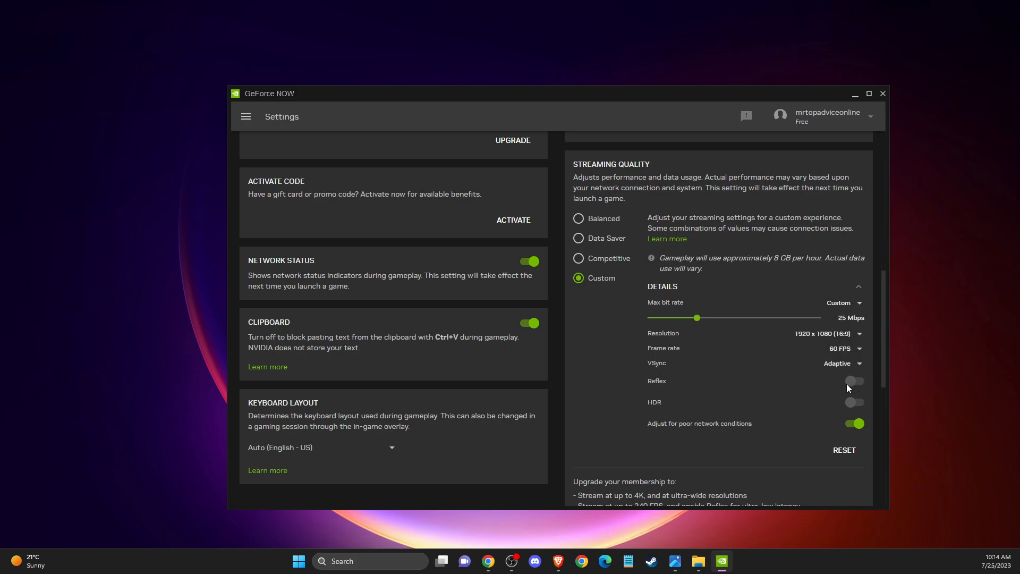
{"action": "scroll", "scroll_direction": "down", "scroll_amount": 3}
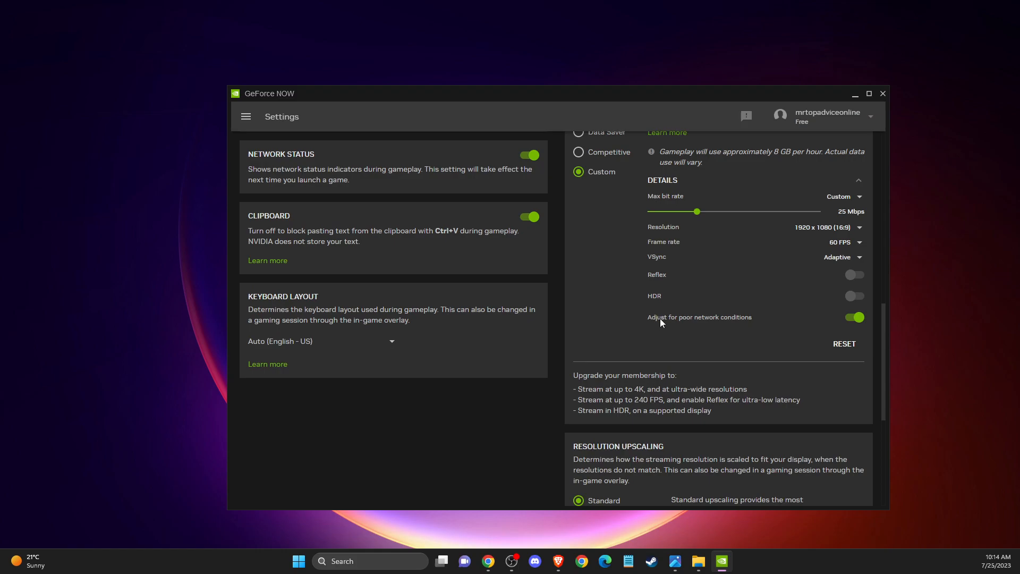
{"action": "mouse_move", "coordinate": [672, 325]}
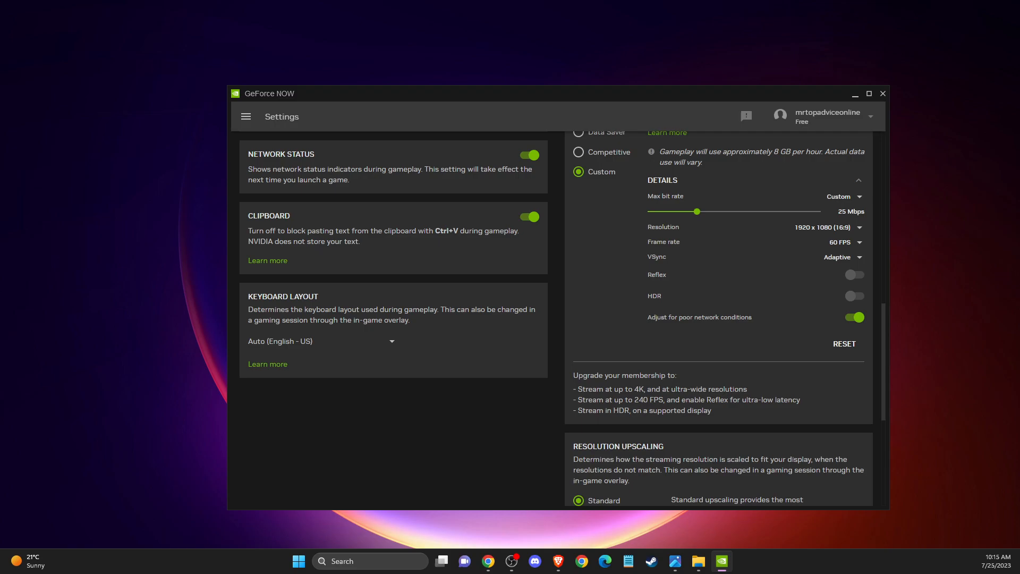
{"action": "left_click", "coordinate": [854, 93]}
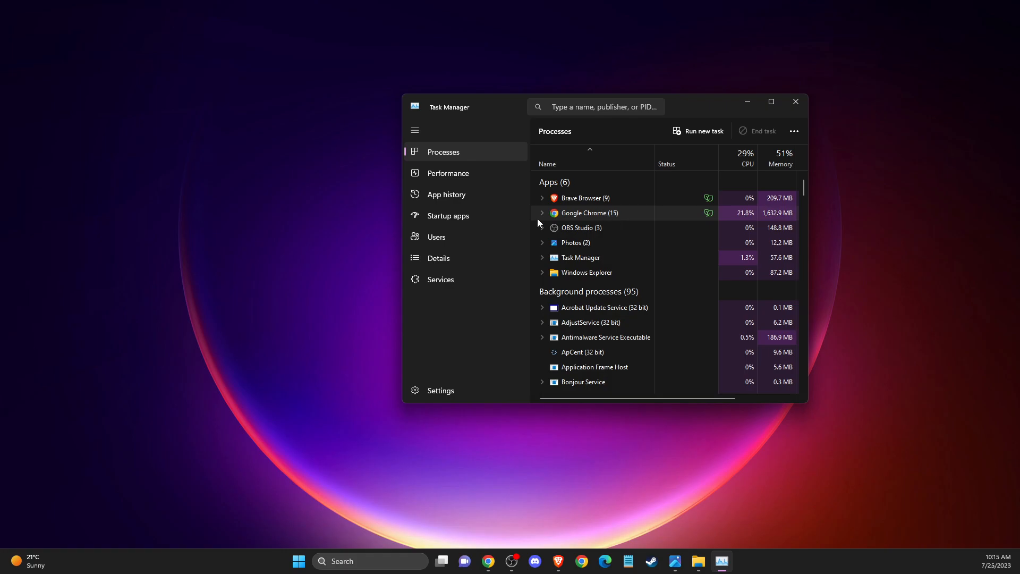
{"action": "mouse_move", "coordinate": [700, 109]}
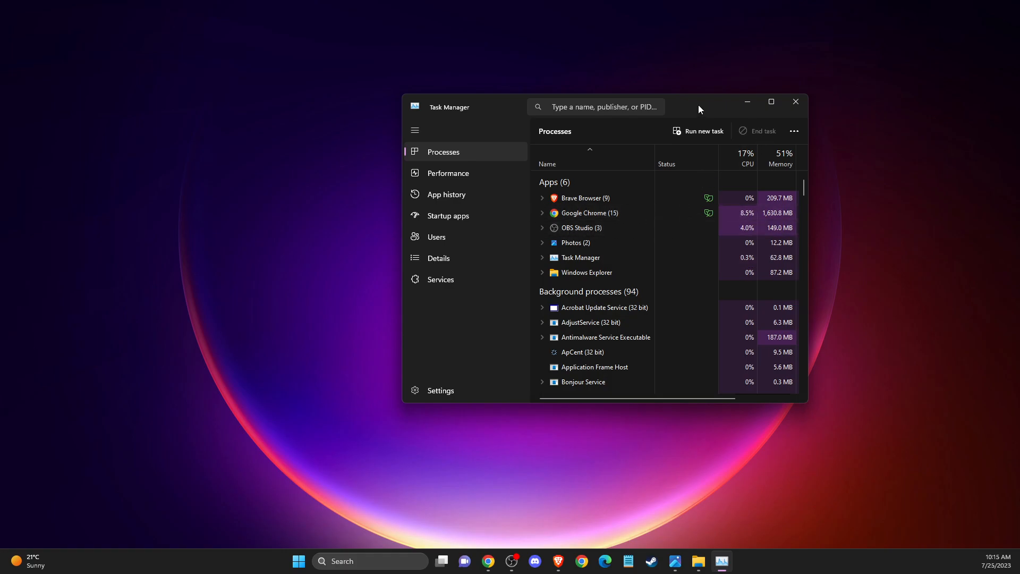
- Maximize Task Manager to review the Processes list, then close it
{"action": "left_click", "coordinate": [771, 101]}
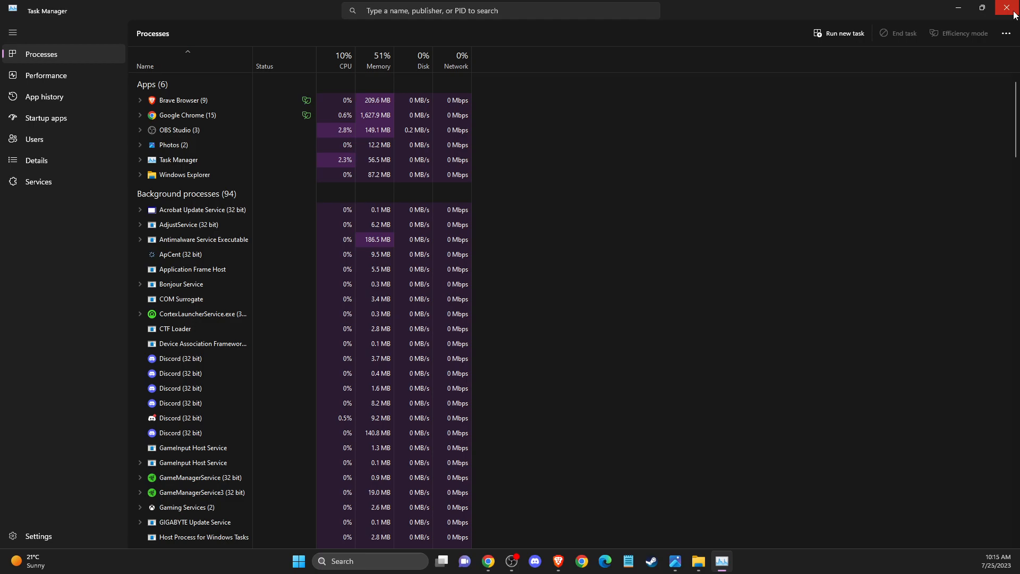
{"action": "left_click", "coordinate": [1012, 10]}
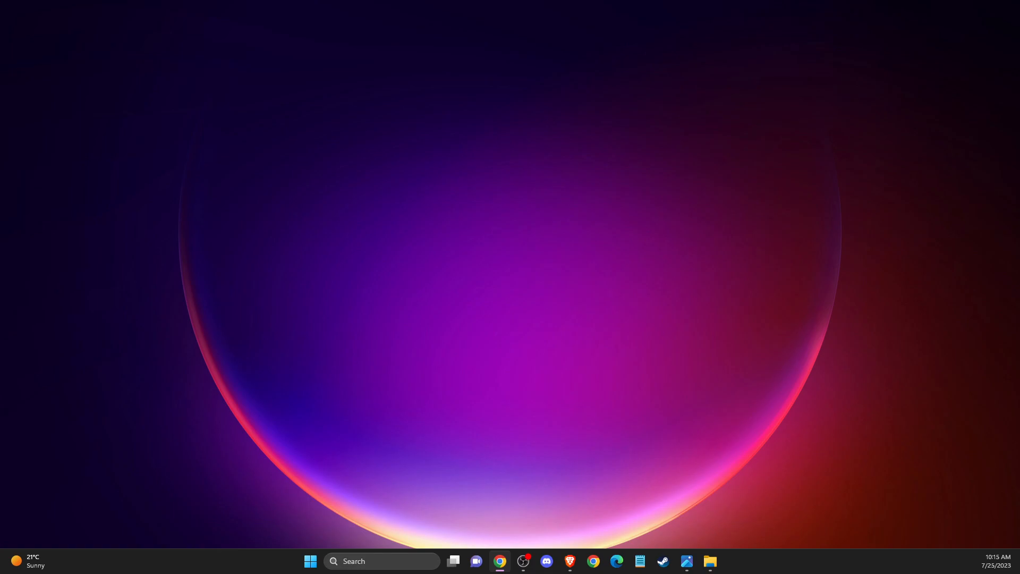
- Search for CMD and run Command Prompt as administrator
{"action": "left_click", "coordinate": [381, 561]}
{"action": "type", "text": "CMD"}
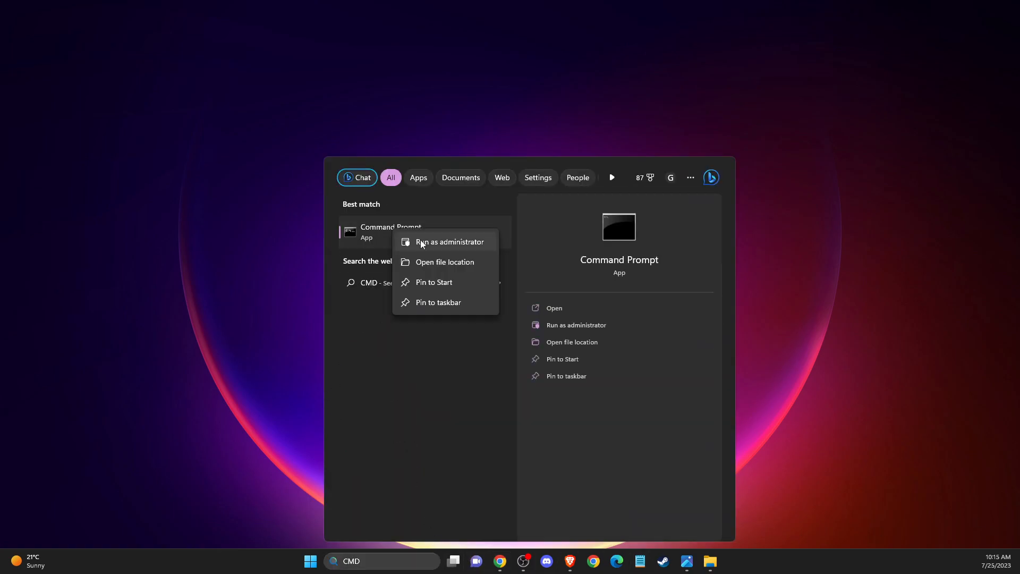
{"action": "left_click", "coordinate": [449, 241]}
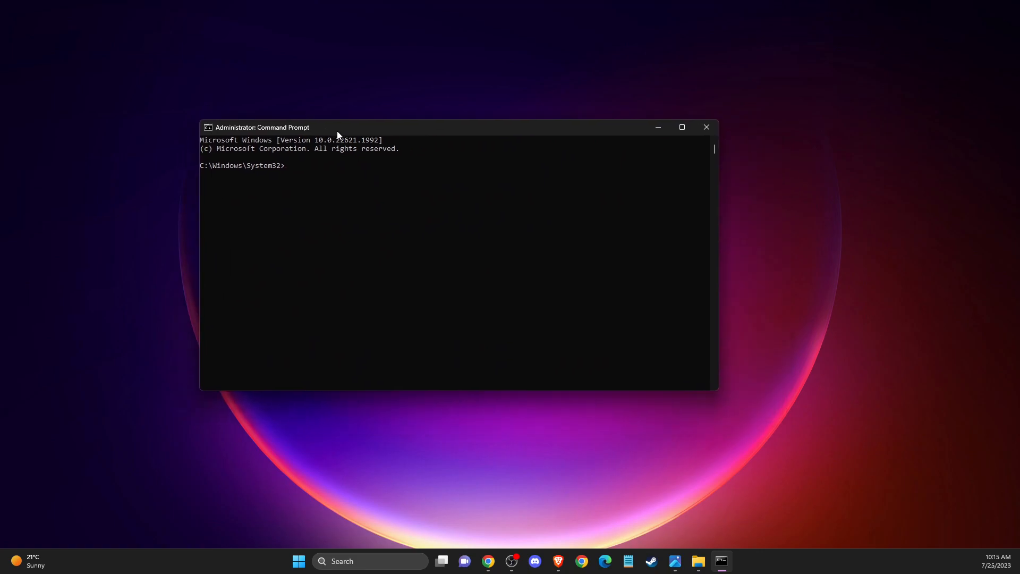
{"action": "mouse_move", "coordinate": [341, 157]}
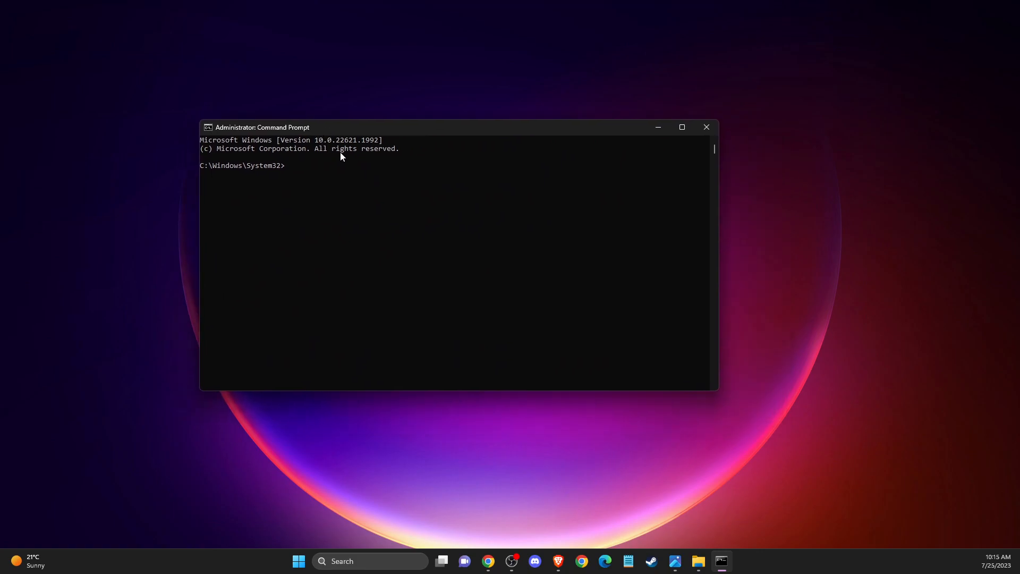
{"action": "mouse_move", "coordinate": [345, 164]}
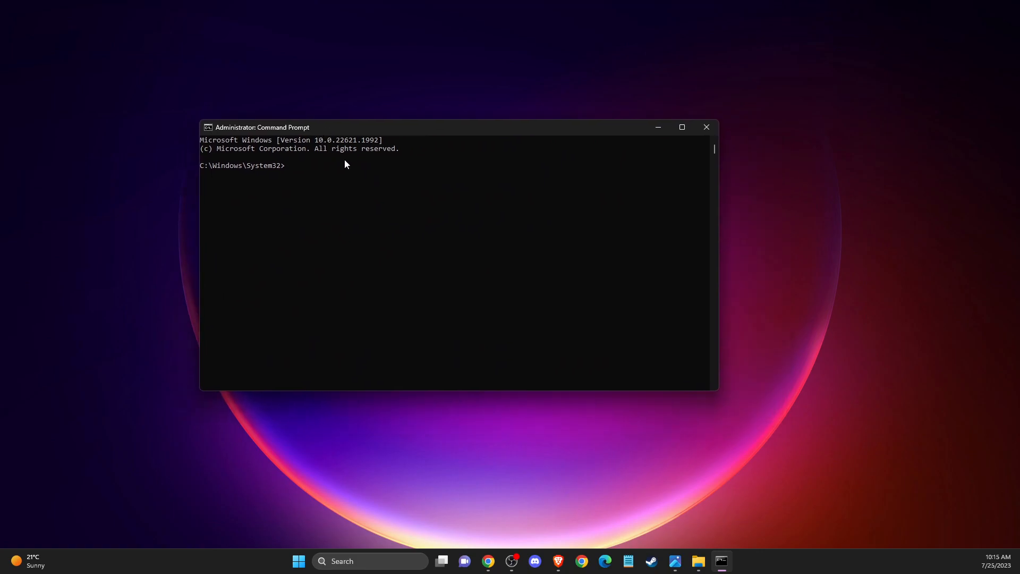
- Run ipconfig /flushdns and netsh winsock reset in the command prompt
{"action": "type", "text": "ipconfig"}
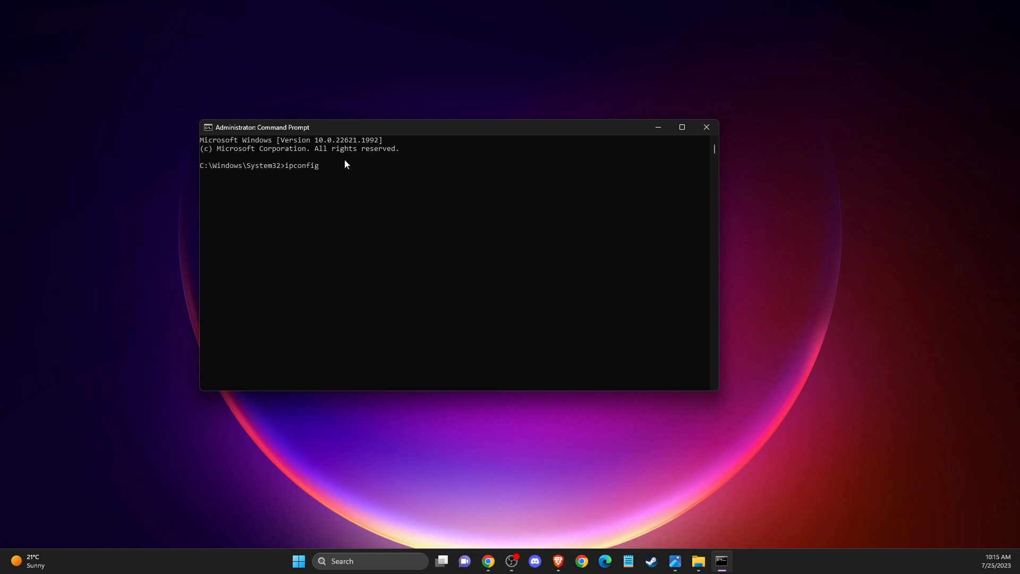
{"action": "type", "text": "/flushdns"}
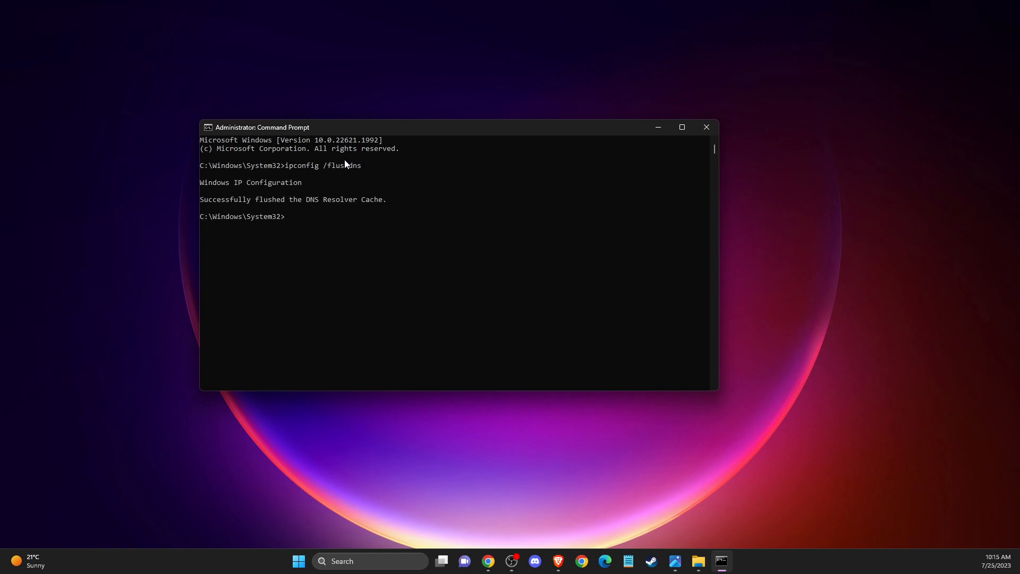
{"action": "type", "text": "netsh winsock reset"}
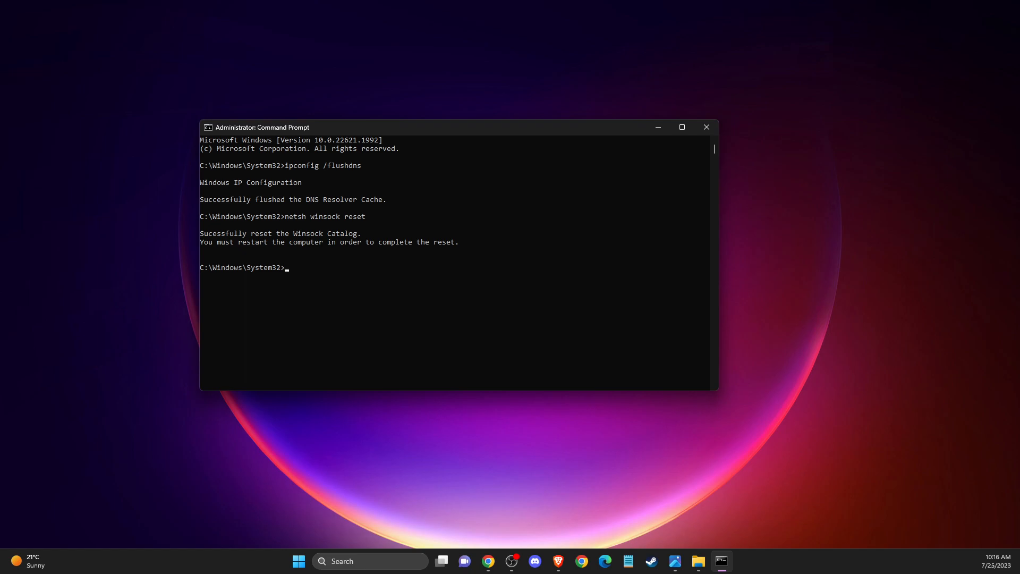
{"action": "mouse_move", "coordinate": [837, 152]}
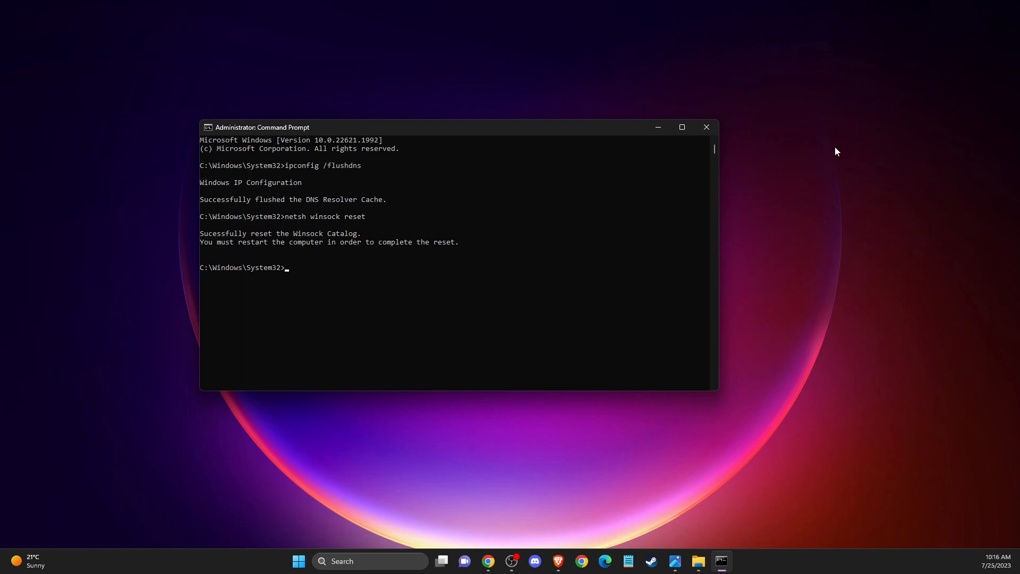
- Close the administrator Command Prompt window
{"action": "left_click", "coordinate": [705, 127]}
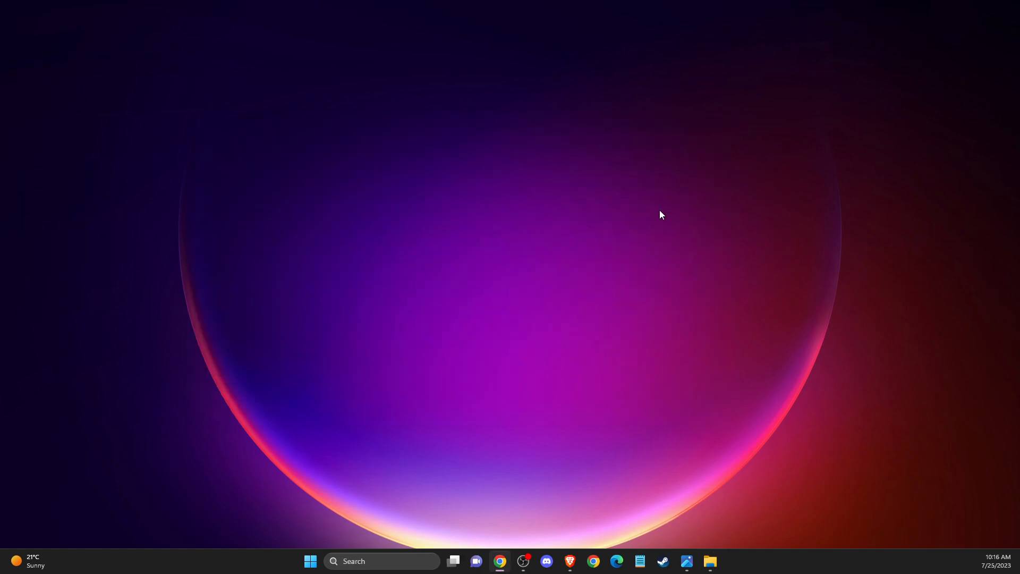
{"action": "mouse_move", "coordinate": [636, 252]}
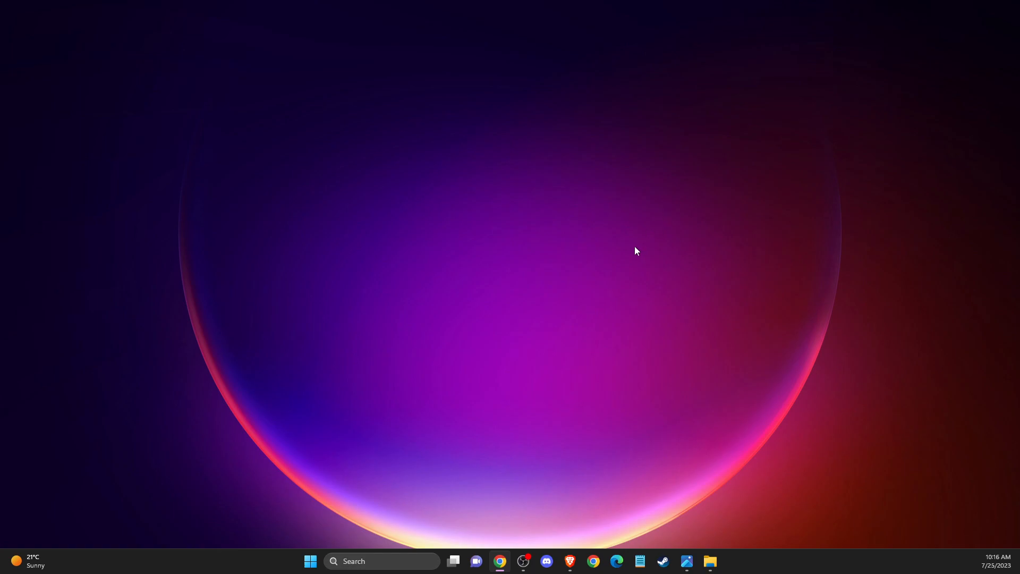
{"action": "mouse_move", "coordinate": [639, 262]}
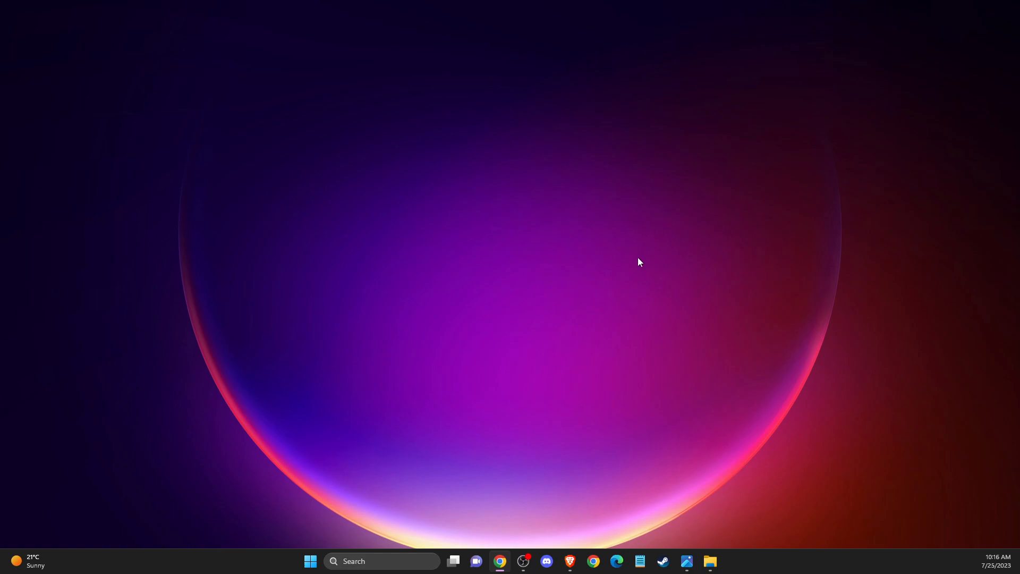
{"action": "mouse_move", "coordinate": [606, 264]}
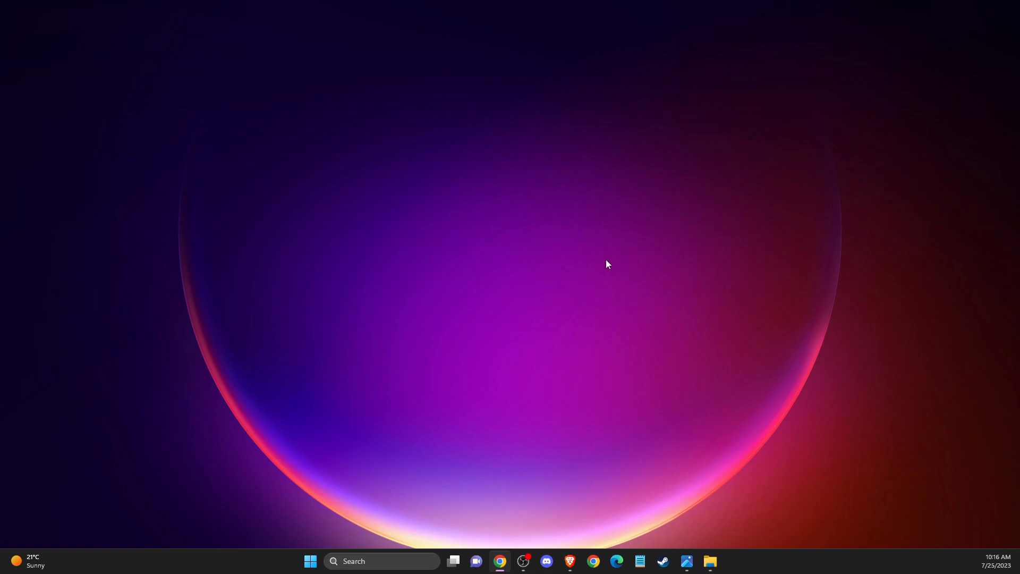
{"action": "mouse_move", "coordinate": [649, 363]}
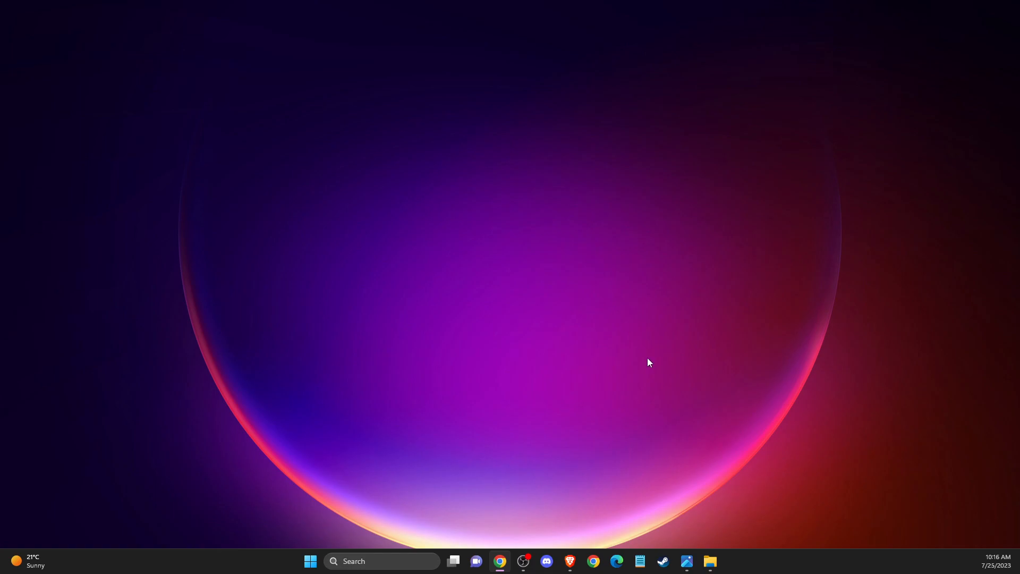
{"action": "mouse_move", "coordinate": [453, 459]}
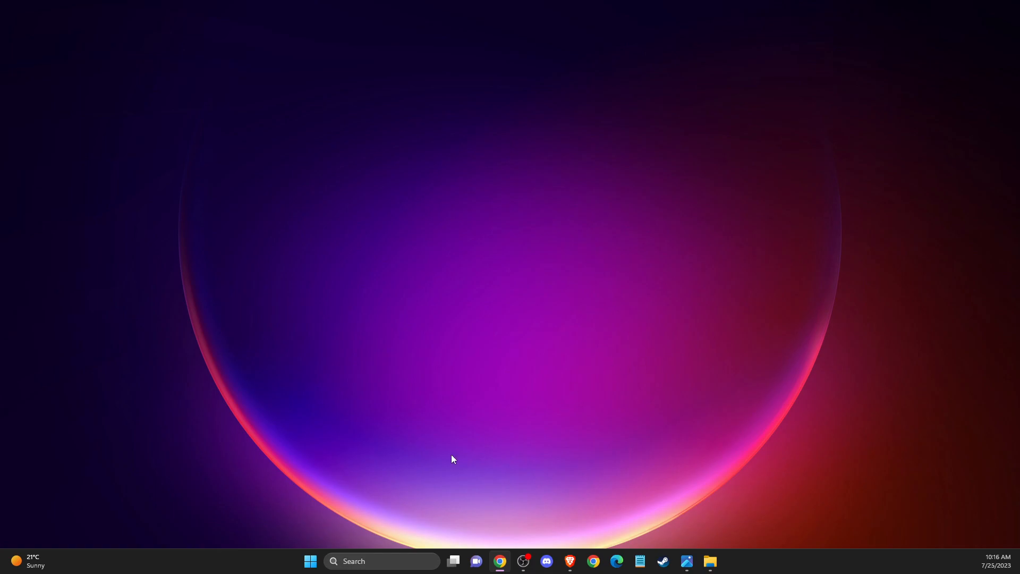
- Open Network & internet's Advanced network settings and scroll to Related settings
{"action": "left_click", "coordinate": [721, 561]}
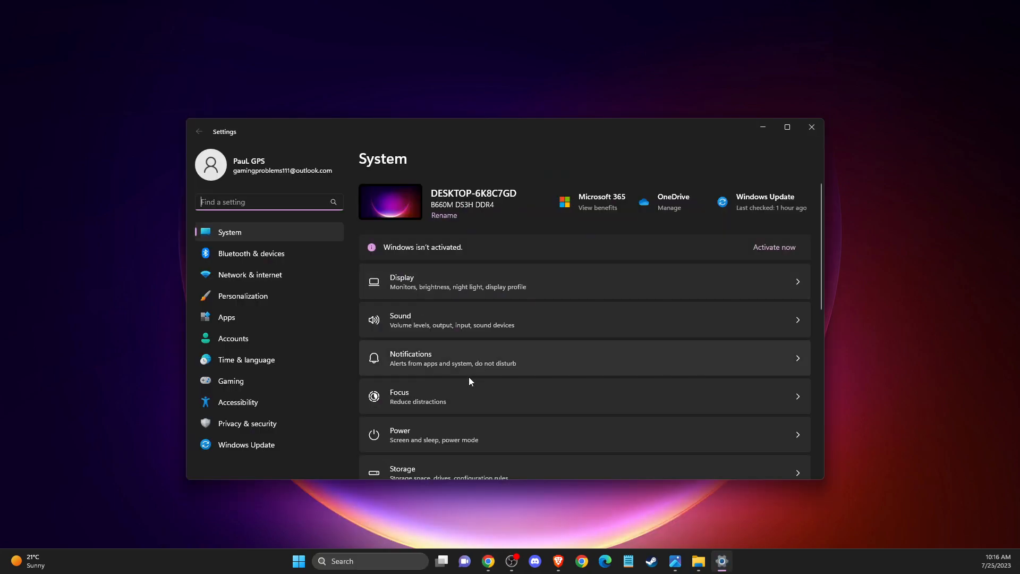
{"action": "mouse_move", "coordinate": [238, 402]}
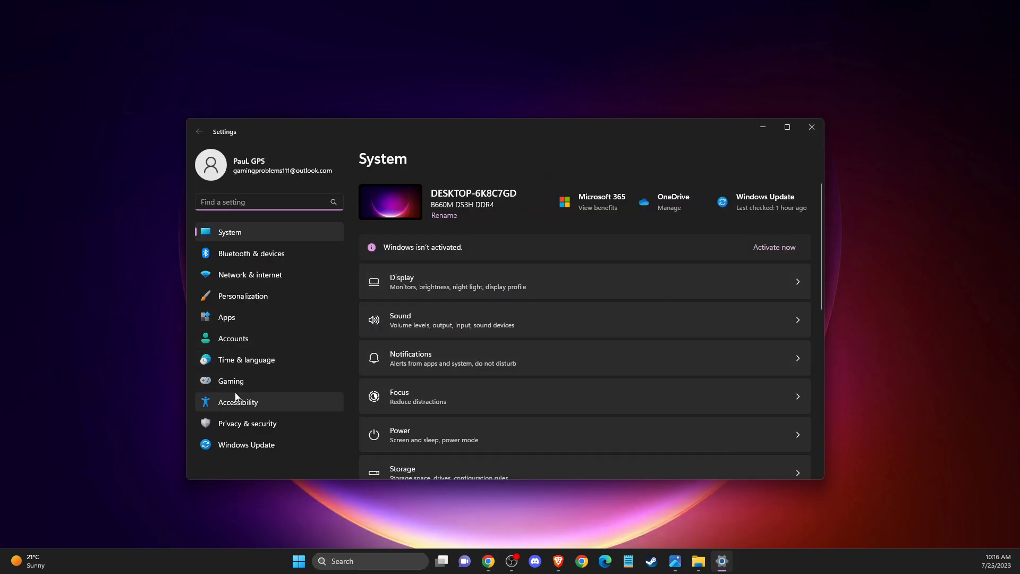
{"action": "left_click", "coordinate": [249, 275]}
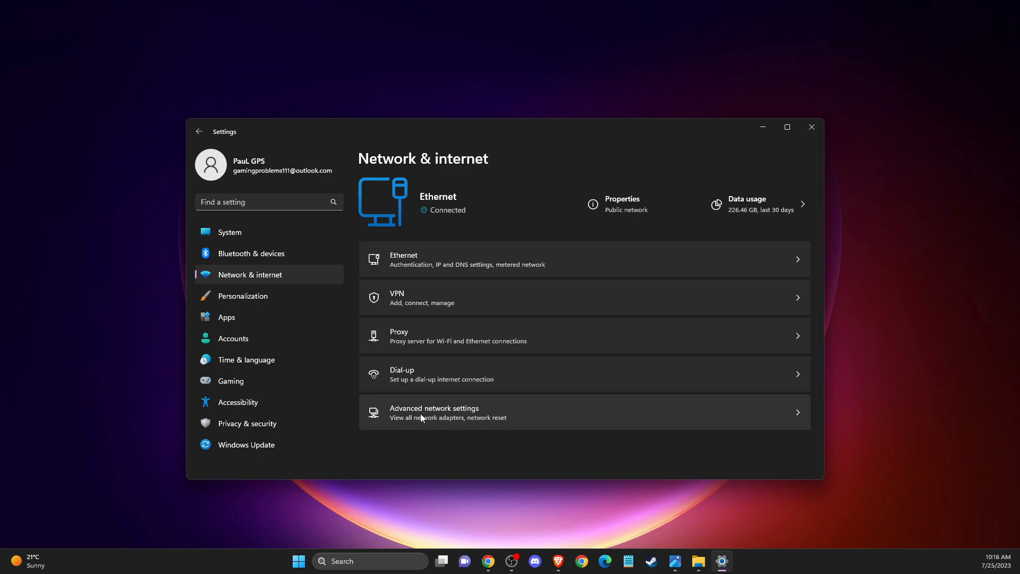
{"action": "left_click", "coordinate": [435, 412]}
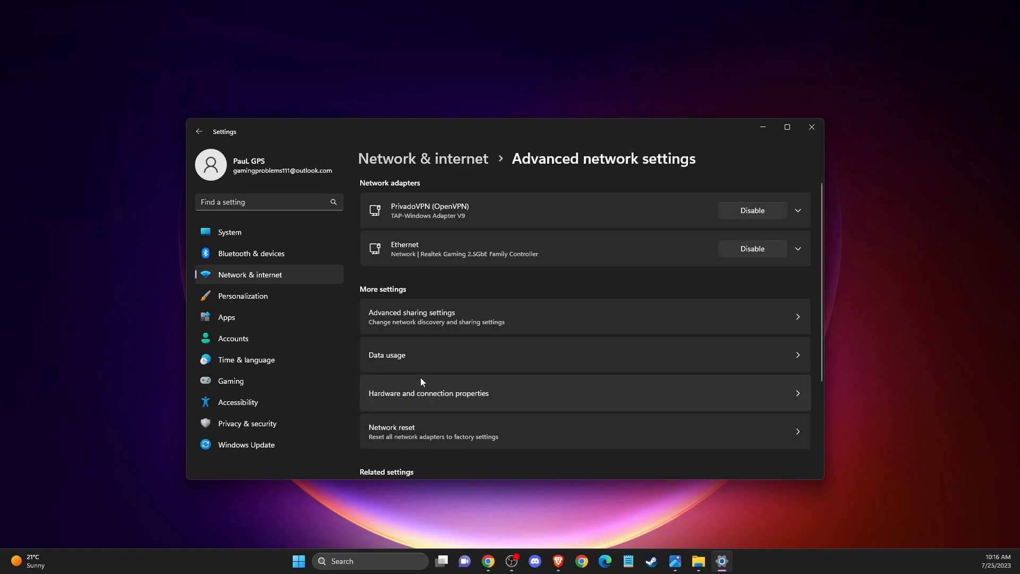
{"action": "mouse_move", "coordinate": [420, 433]}
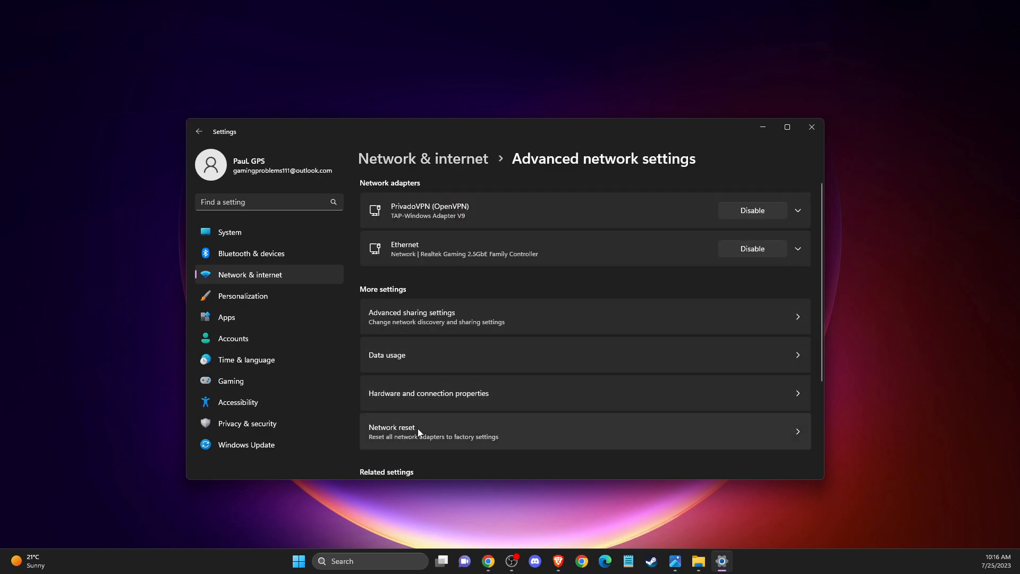
{"action": "scroll", "scroll_direction": "down", "scroll_amount": 3}
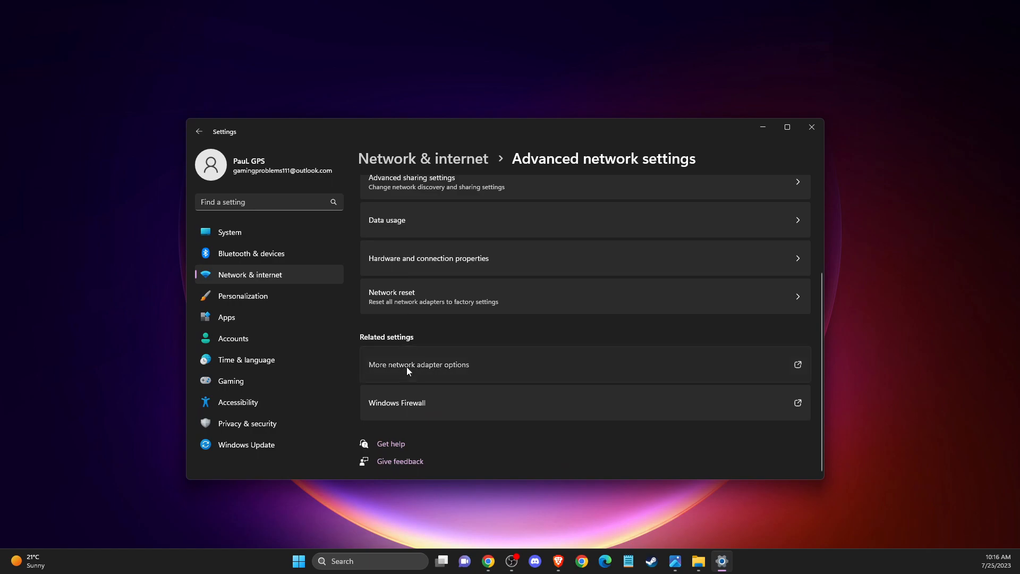
- Give the Ethernet adapter's IPv4 DNS servers 8.8.8.8 and 8.8.4.4, then close Network Connections
{"action": "left_click", "coordinate": [418, 364]}
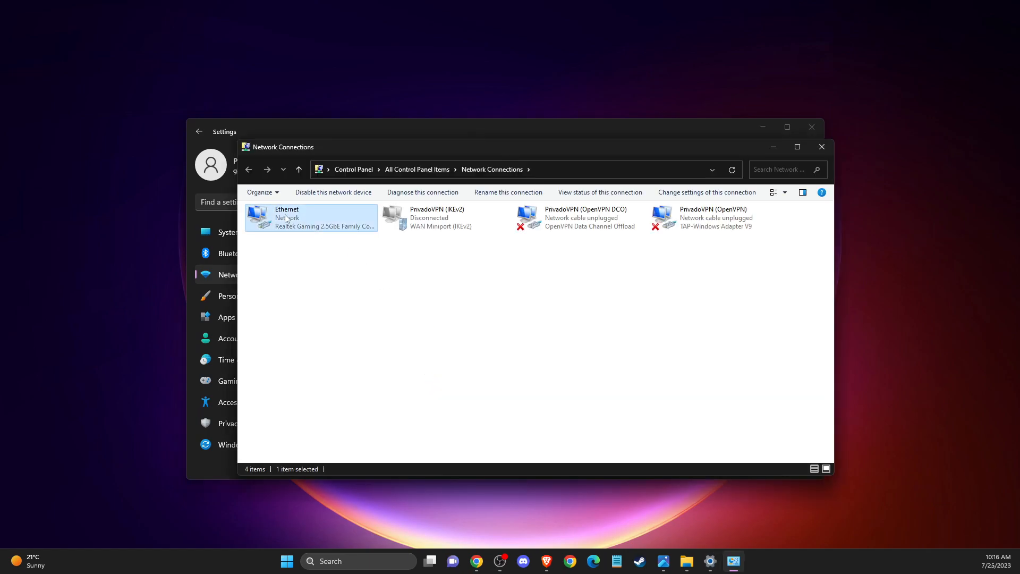
{"action": "double_click", "coordinate": [286, 218]}
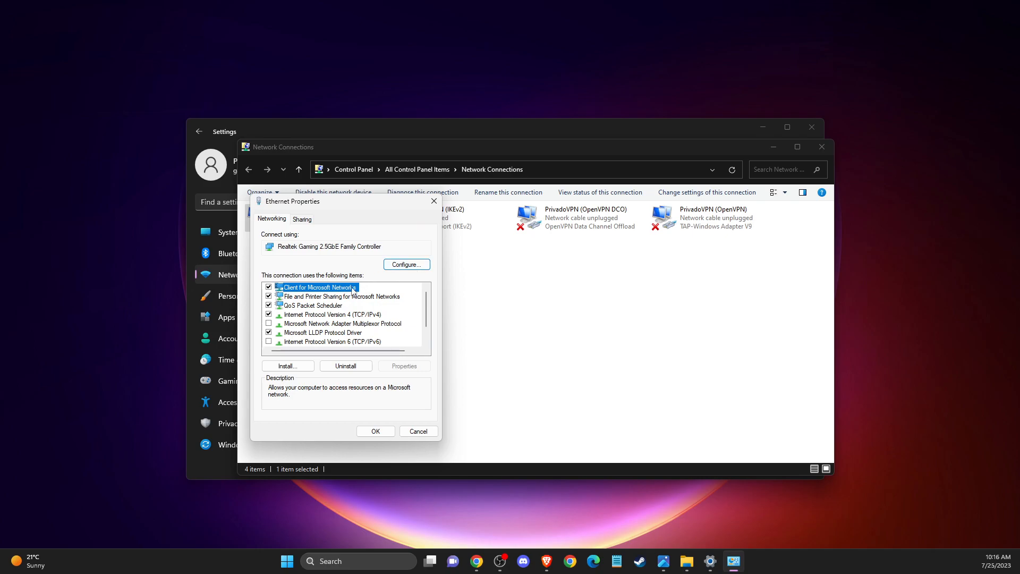
{"action": "left_click", "coordinate": [331, 341]}
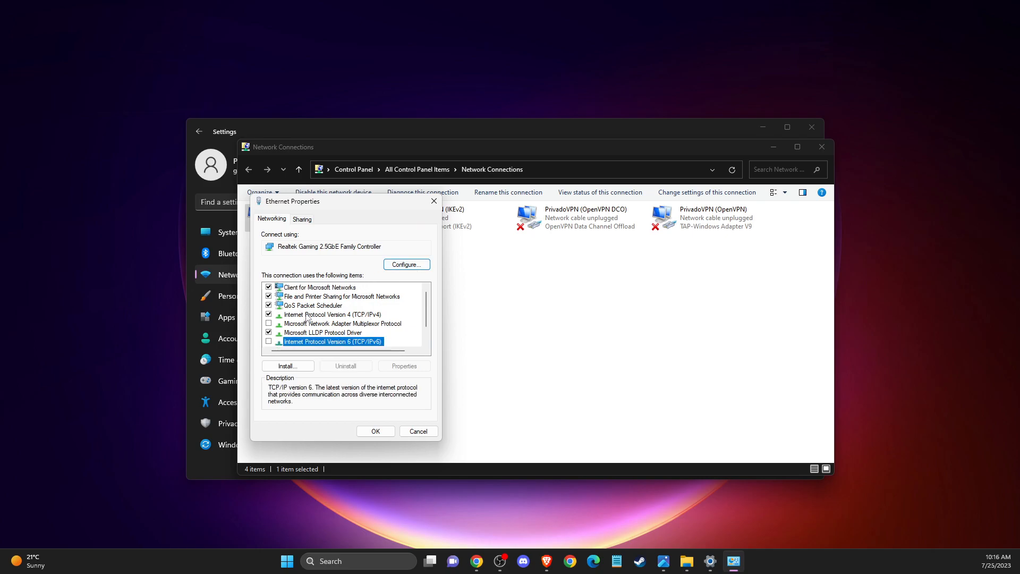
{"action": "left_click", "coordinate": [404, 365]}
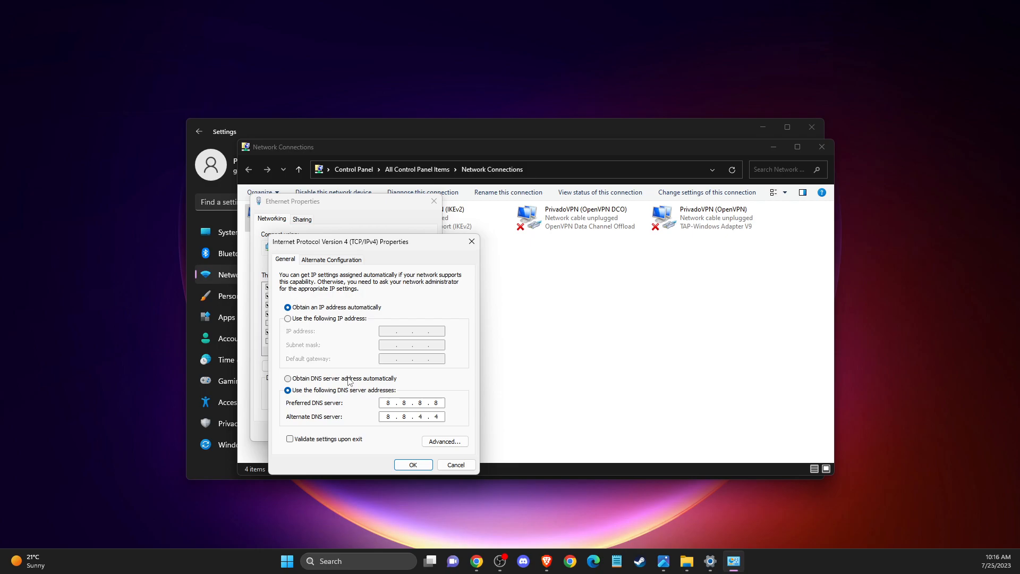
{"action": "mouse_move", "coordinate": [299, 397]}
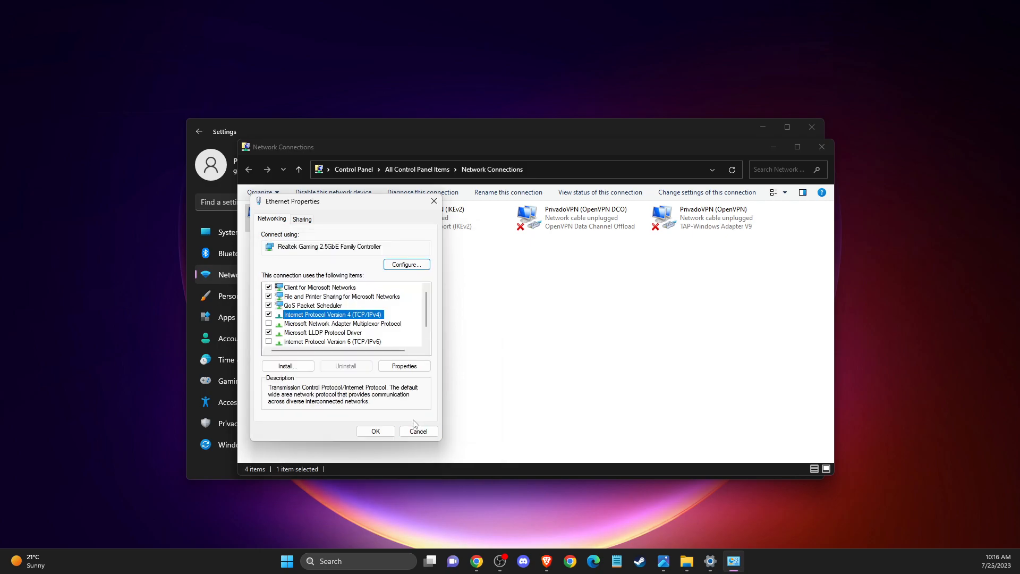
{"action": "left_click", "coordinate": [418, 431]}
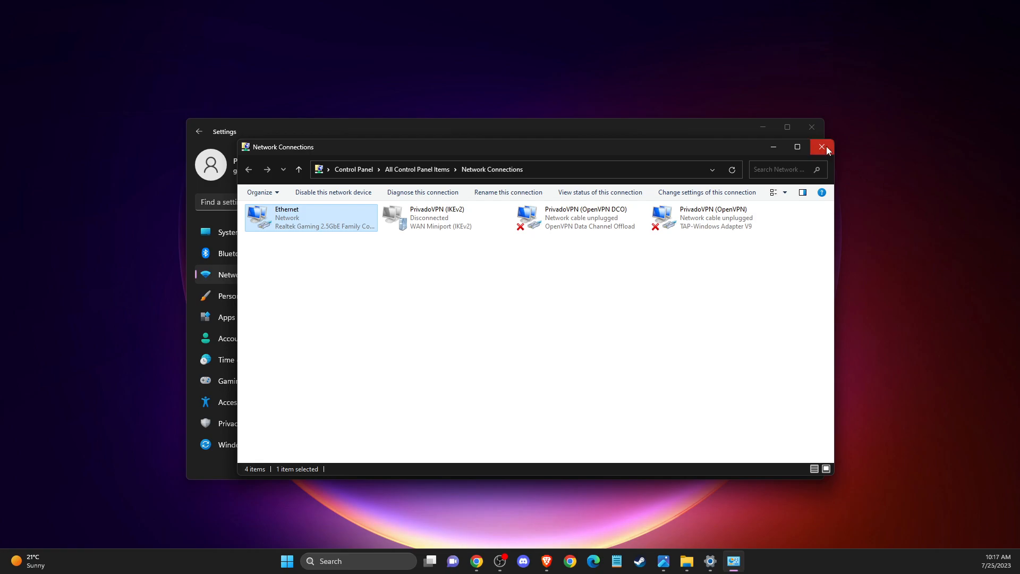
{"action": "left_click", "coordinate": [821, 146]}
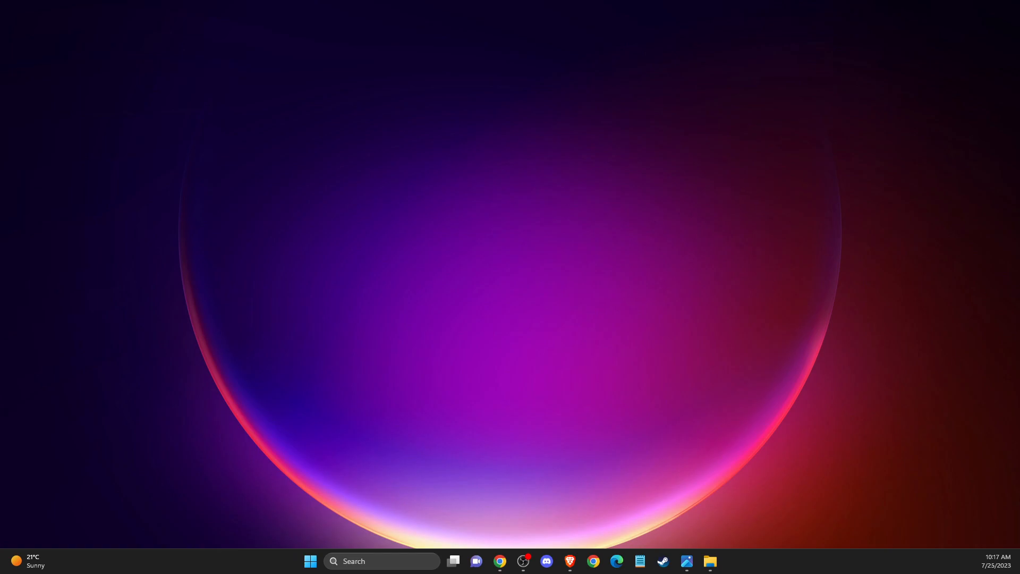
{"action": "mouse_move", "coordinate": [746, 307]}
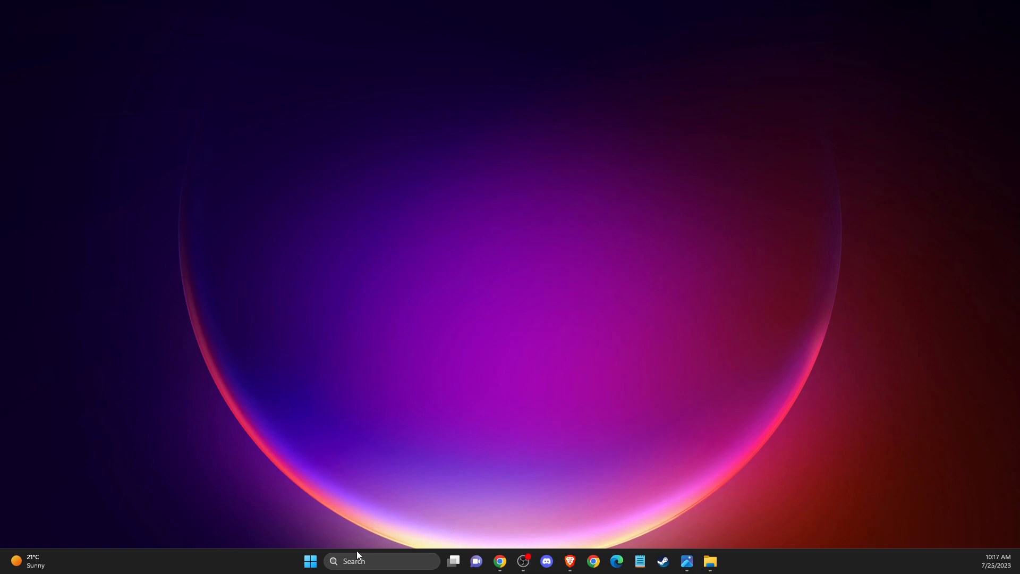
{"action": "mouse_move", "coordinate": [360, 561]}
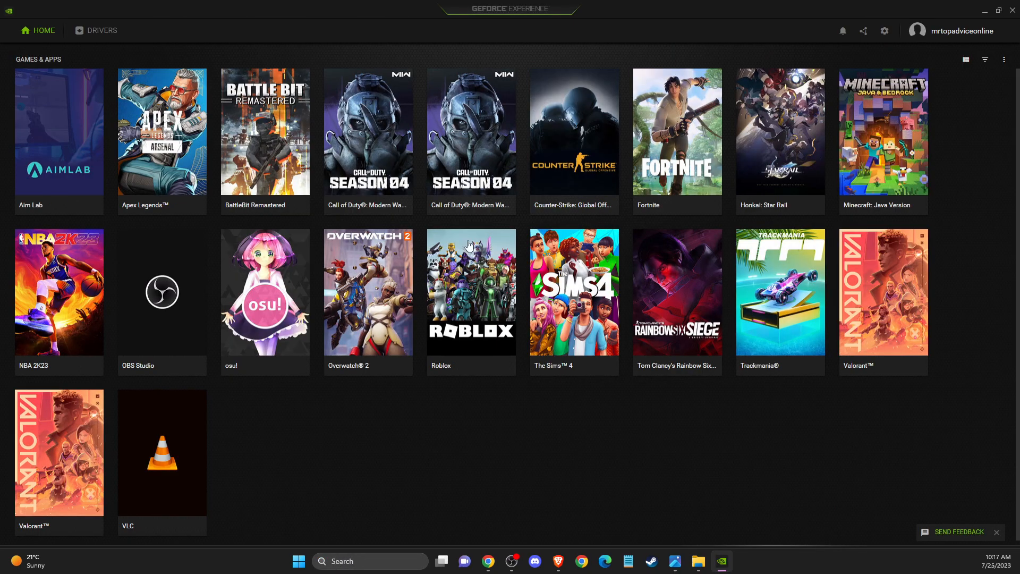
{"action": "mouse_move", "coordinate": [995, 59]}
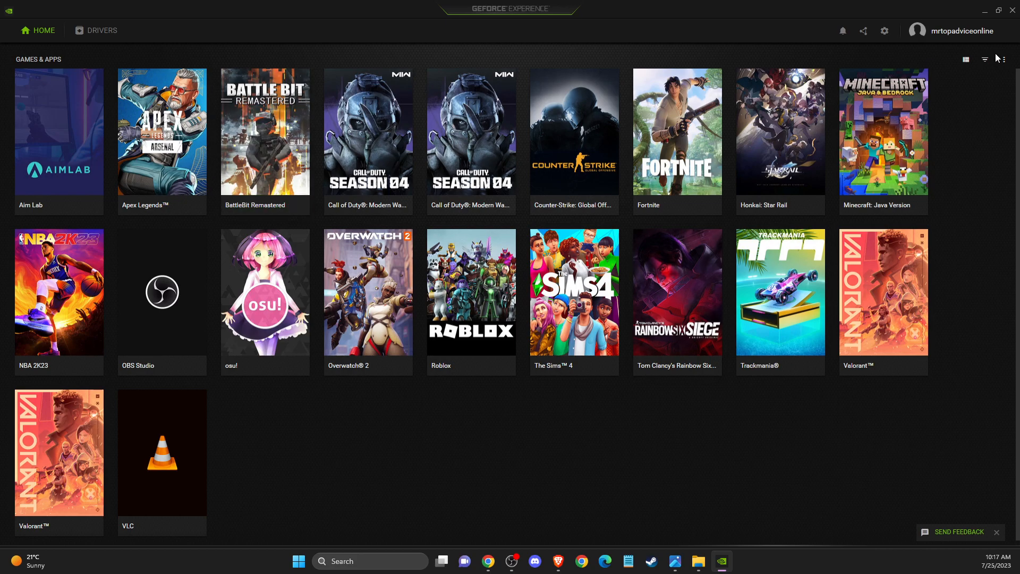
- Close the GeForce Experience window from its top-right corner
{"action": "left_click", "coordinate": [884, 31]}
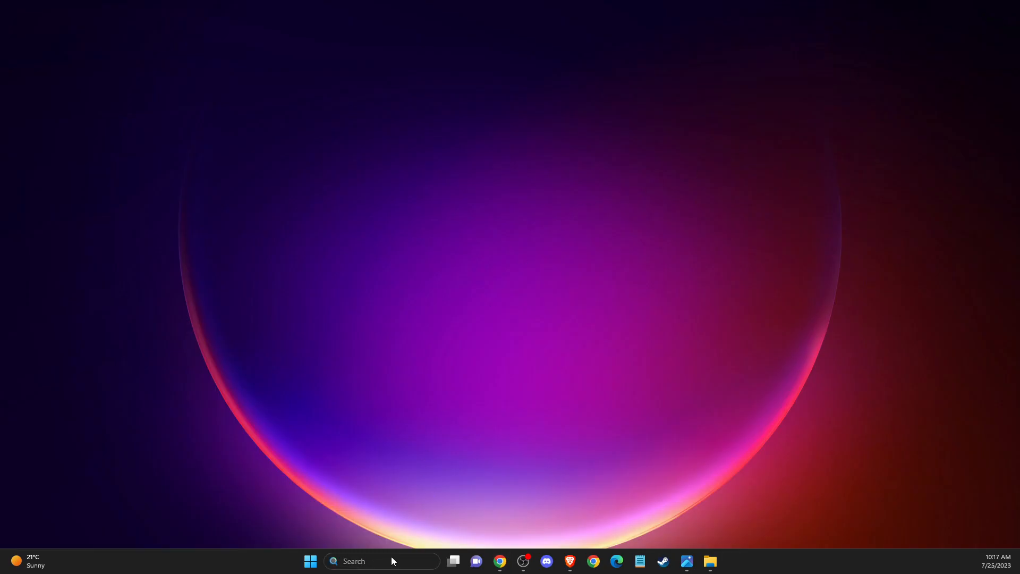
- Bring up Settings' Gaming > Captures page with Record what happened off
{"action": "left_click", "coordinate": [721, 561]}
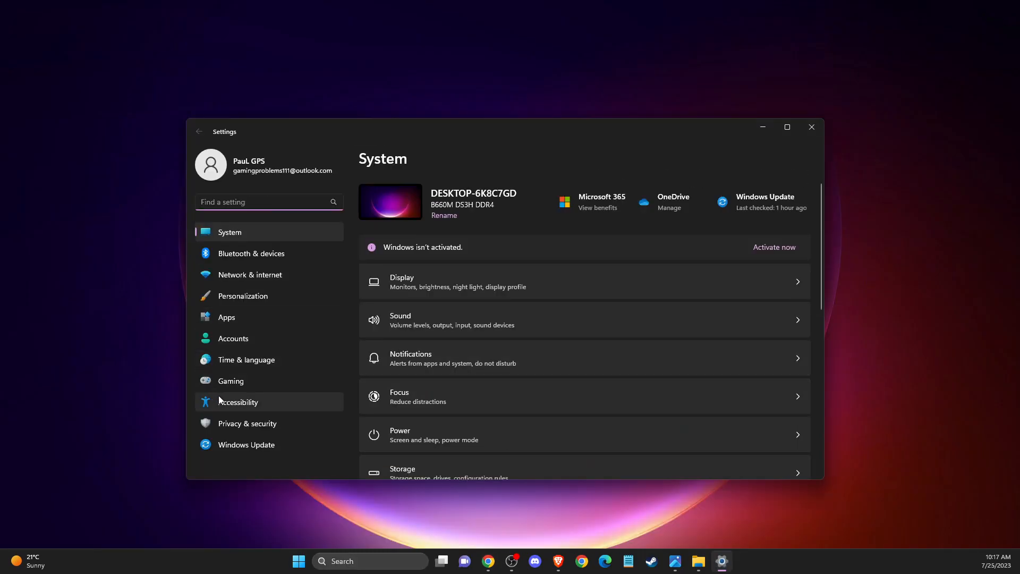
{"action": "left_click", "coordinate": [230, 380]}
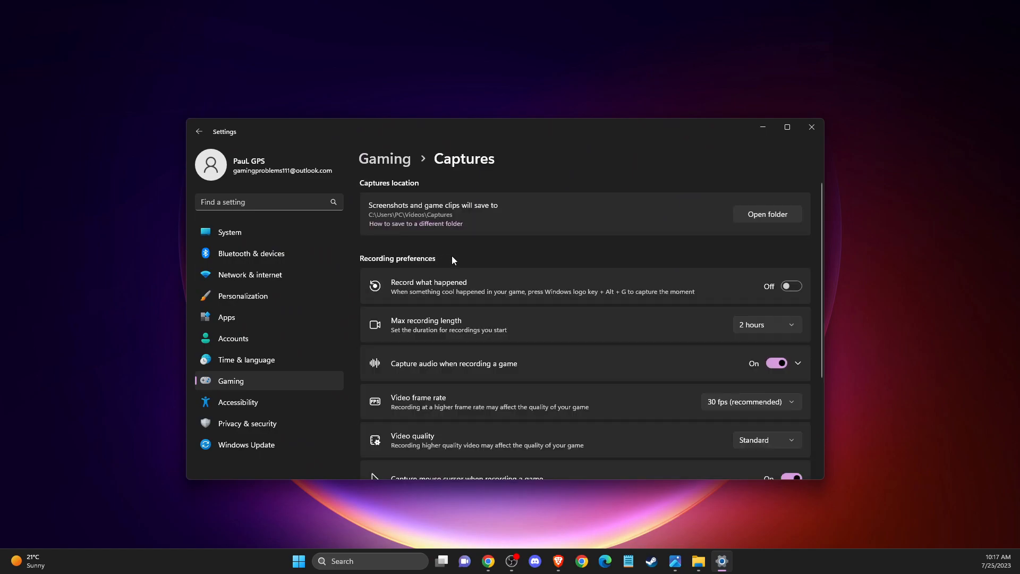
{"action": "mouse_move", "coordinate": [762, 294]}
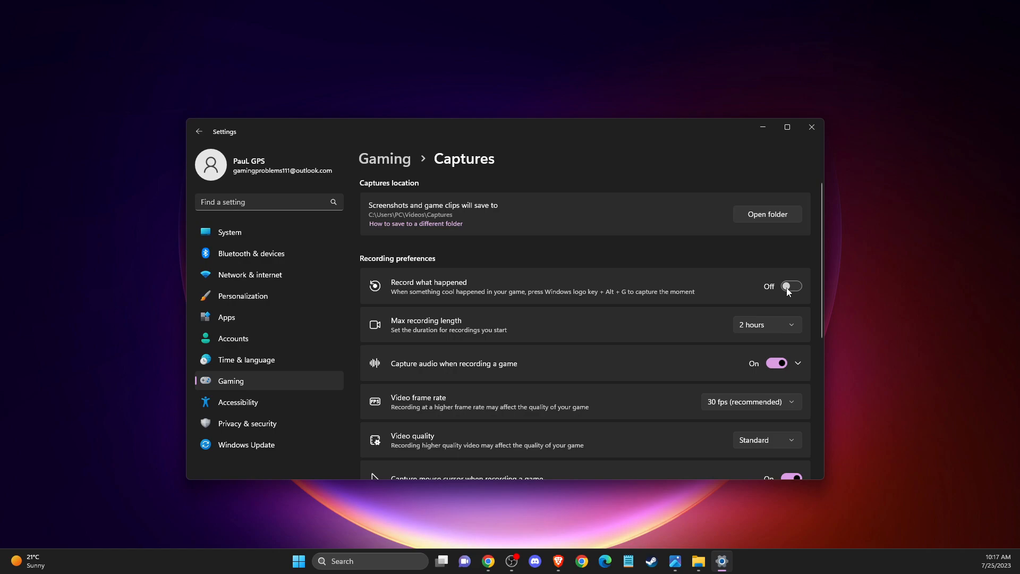
{"action": "mouse_move", "coordinate": [782, 288]}
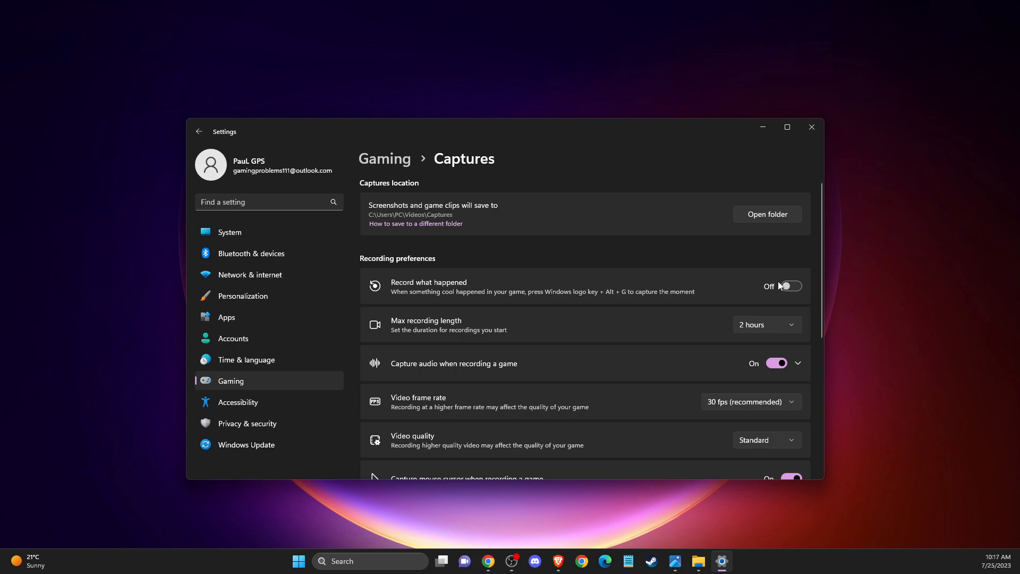
{"action": "mouse_move", "coordinate": [685, 292]}
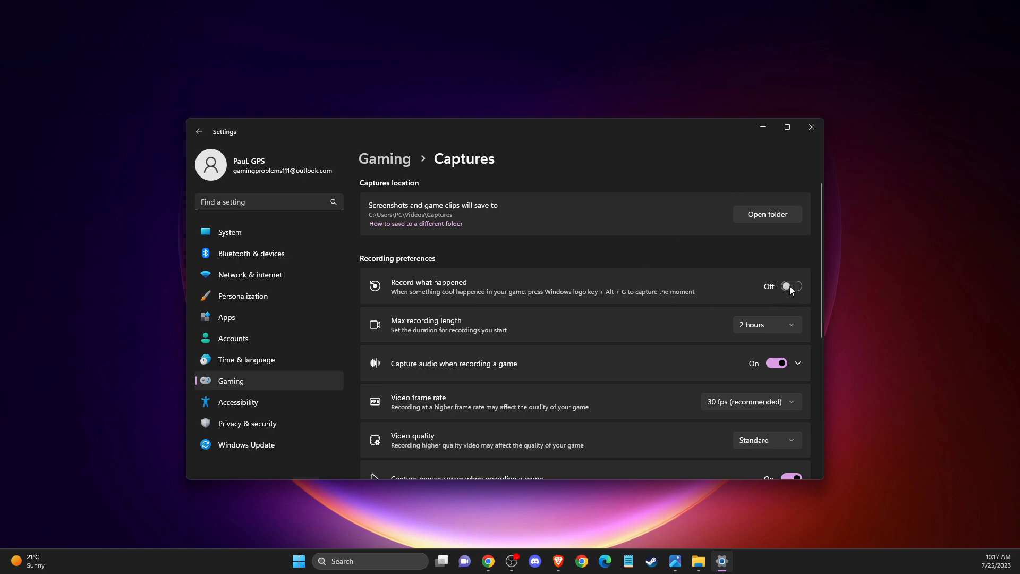
{"action": "mouse_move", "coordinate": [789, 287]}
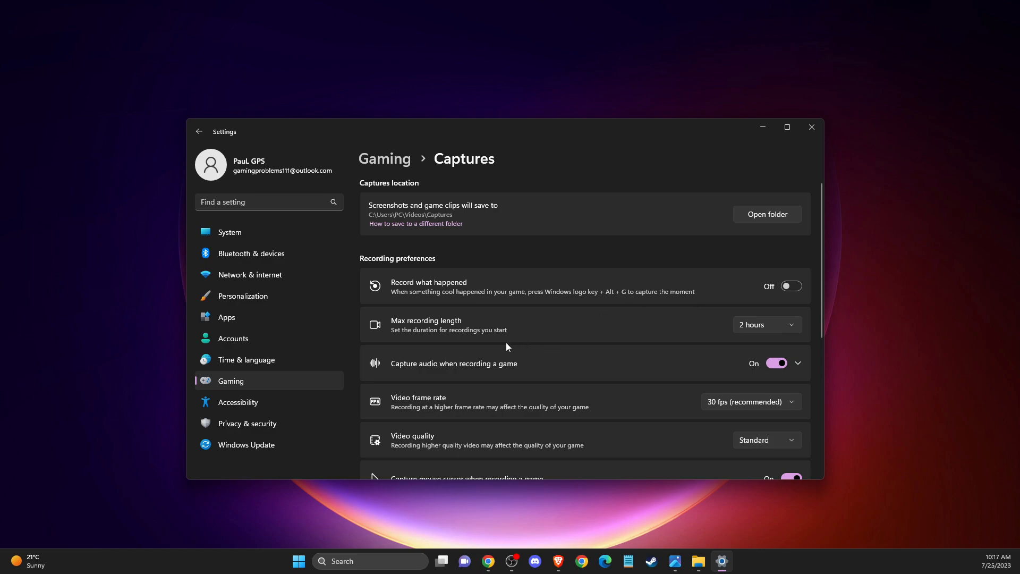
{"action": "mouse_move", "coordinate": [457, 388]}
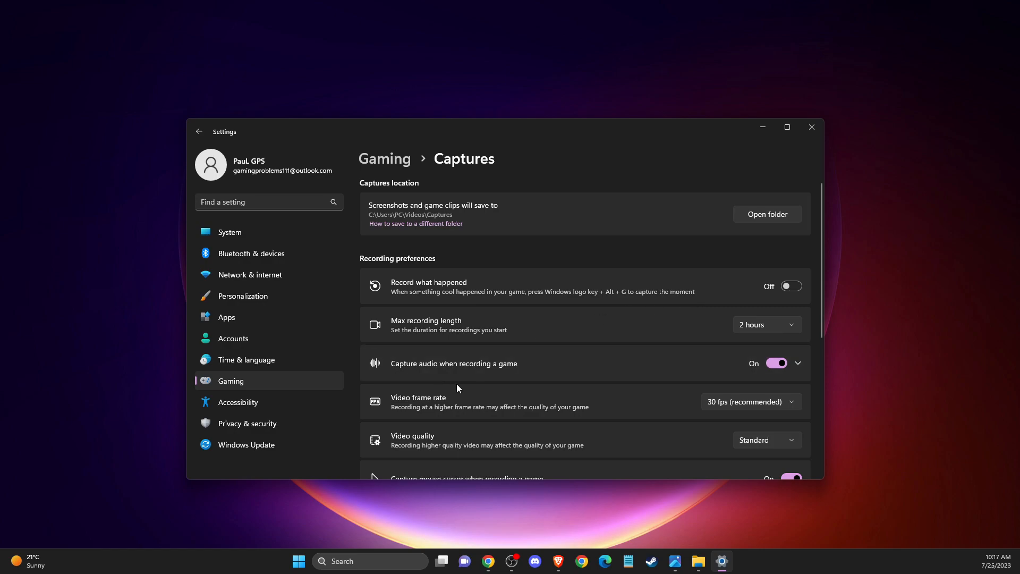
{"action": "mouse_move", "coordinate": [246, 447]}
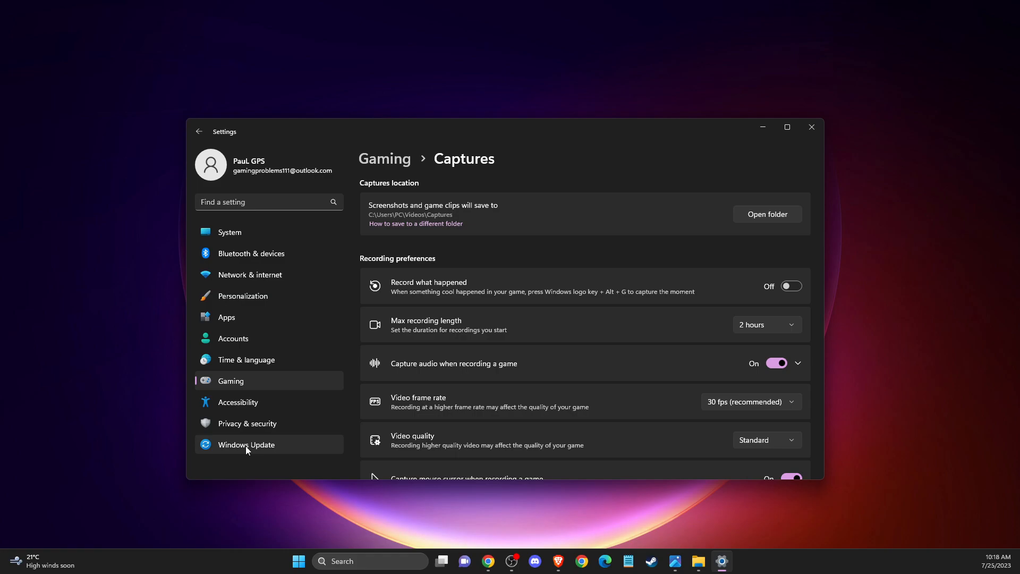
- Run Check for updates so the Defender security intelligence update installs, then close Settings
{"action": "left_click", "coordinate": [246, 445]}
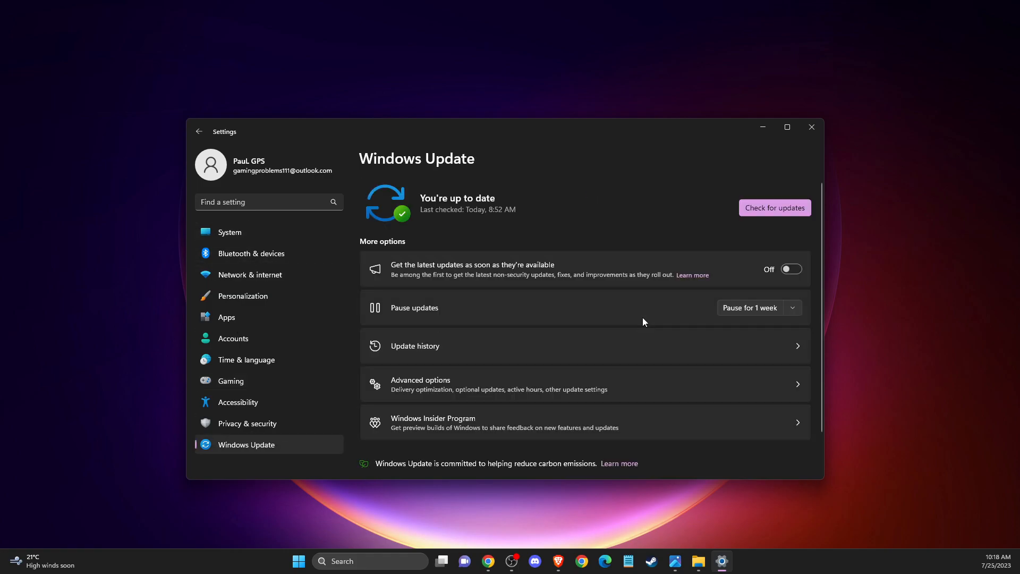
{"action": "left_click", "coordinate": [773, 208]}
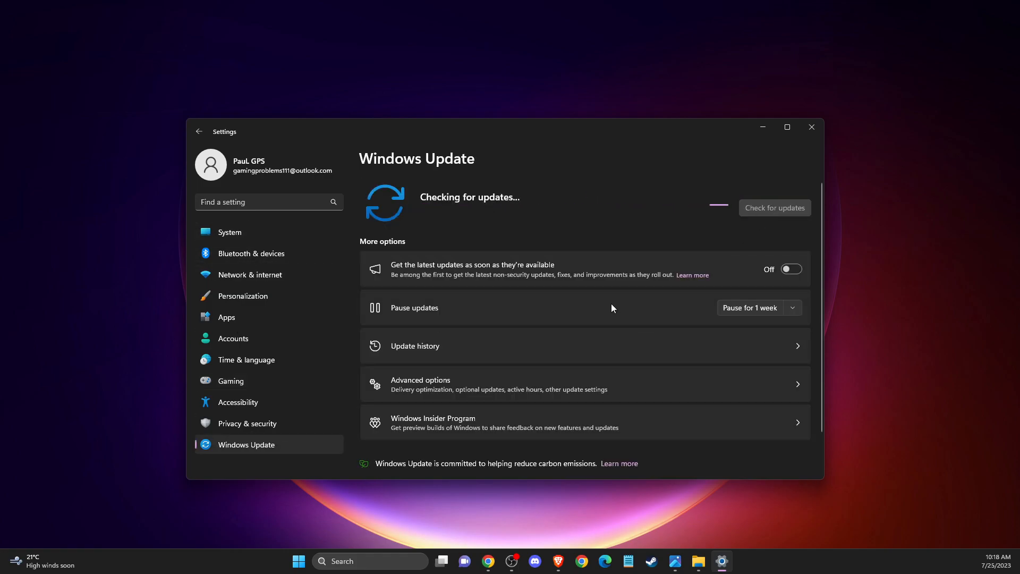
{"action": "mouse_move", "coordinate": [620, 296]}
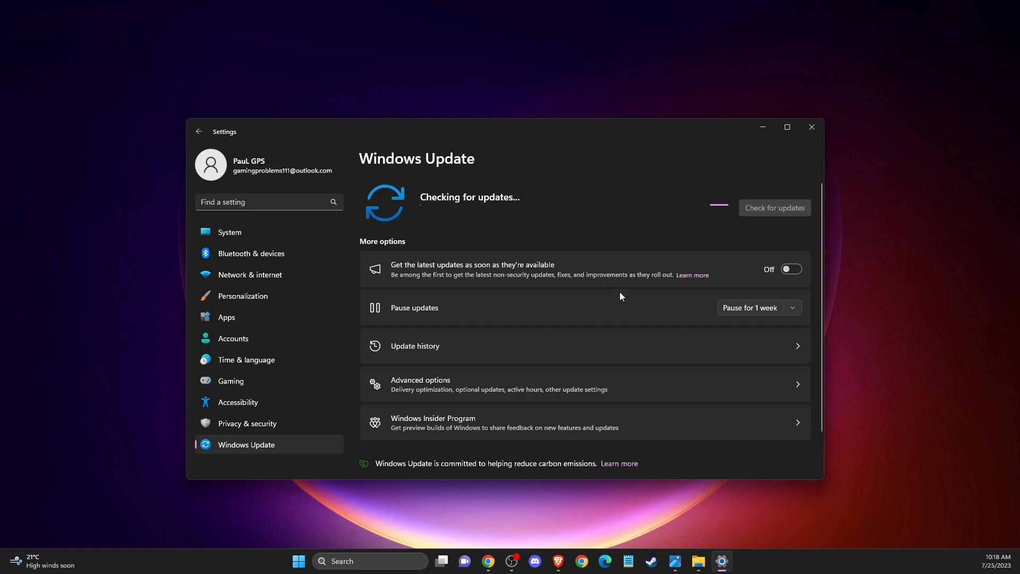
{"action": "mouse_move", "coordinate": [727, 236]}
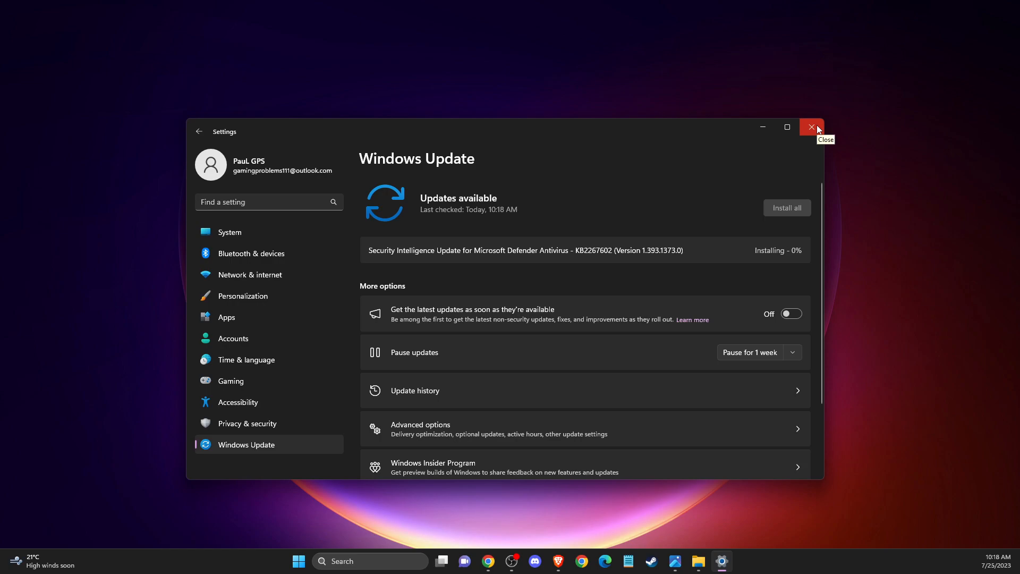
{"action": "left_click", "coordinate": [811, 127]}
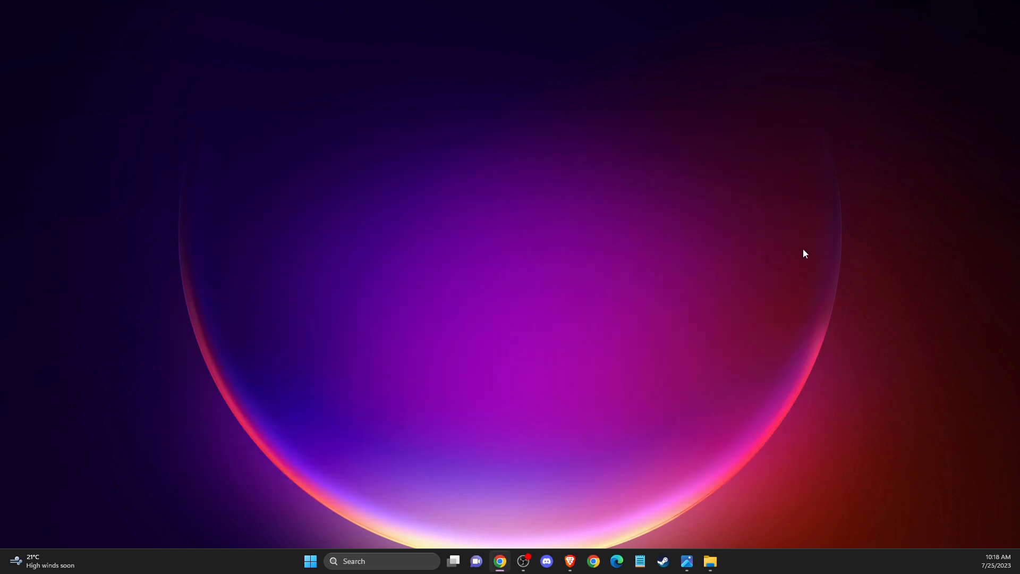